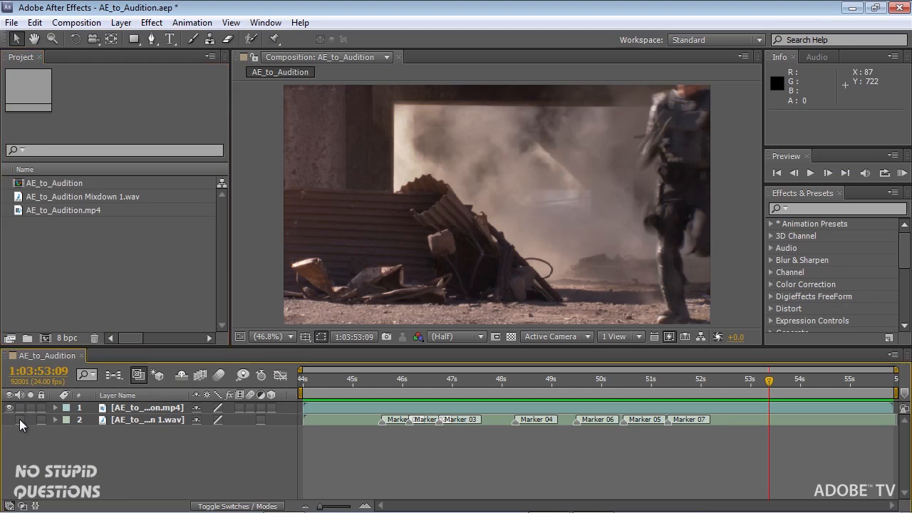
mouse_move(22, 410)
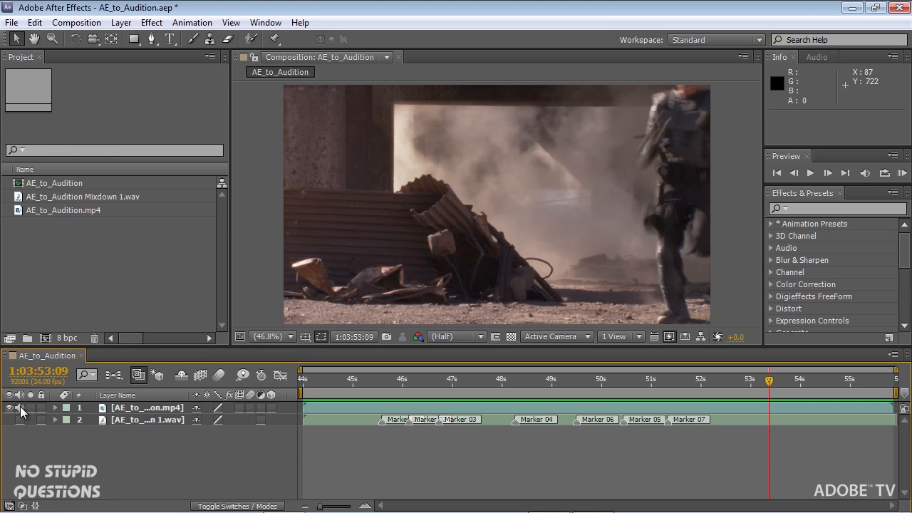
mouse_move(269, 436)
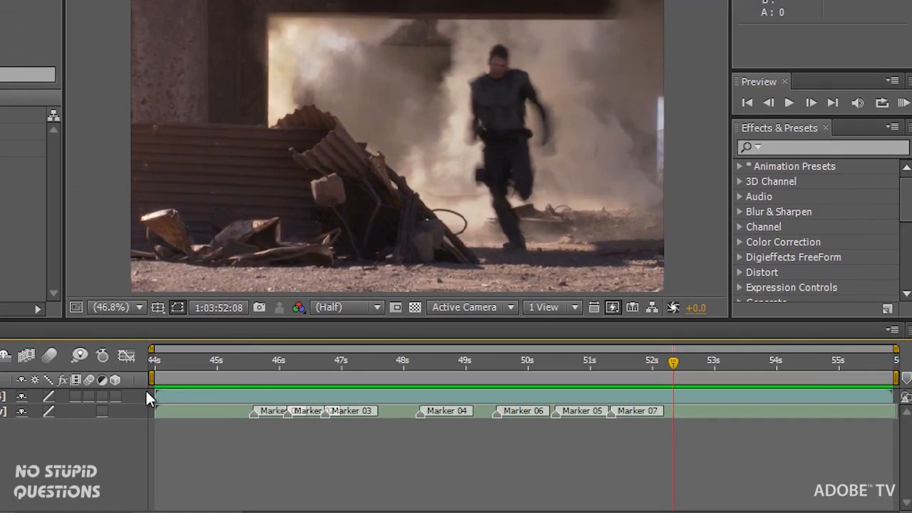
mouse_move(356, 397)
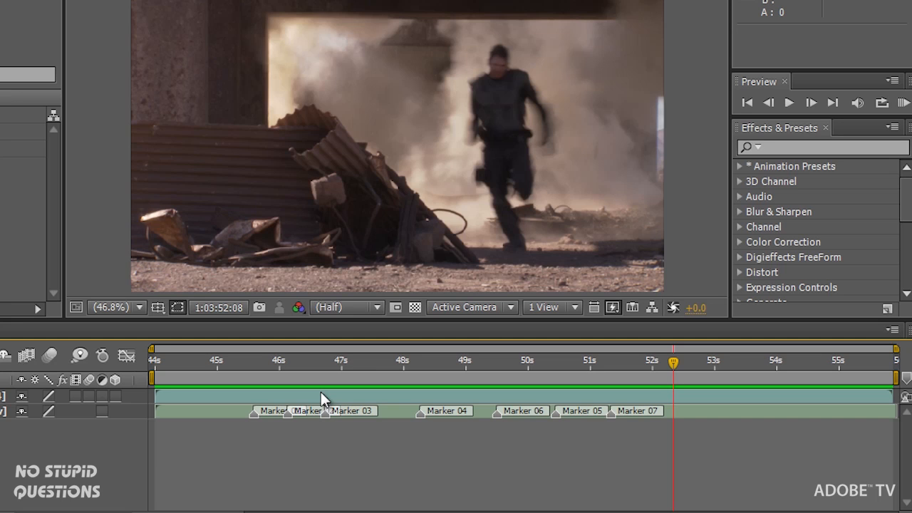
mouse_move(883, 102)
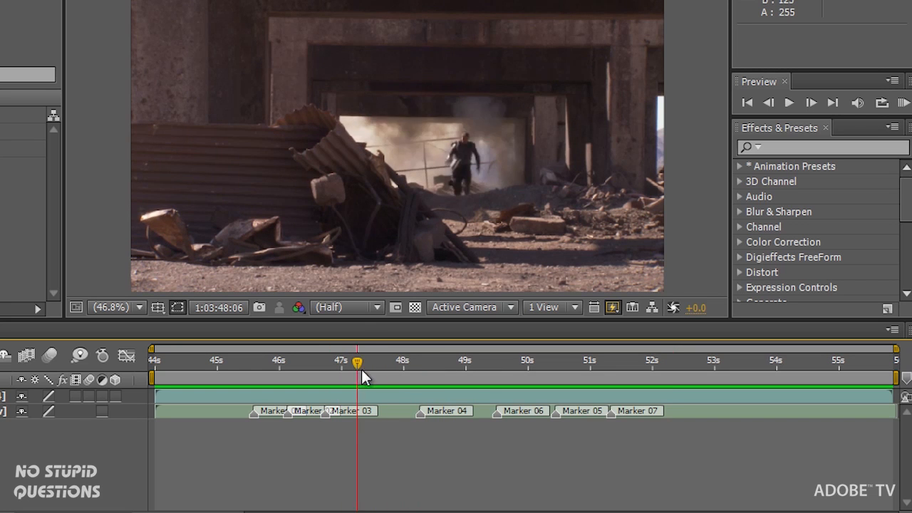
- Scrub the timeline between roughly 47 and 48 seconds to find the explosion's first frame
left_click_drag(356, 362, 372, 362)
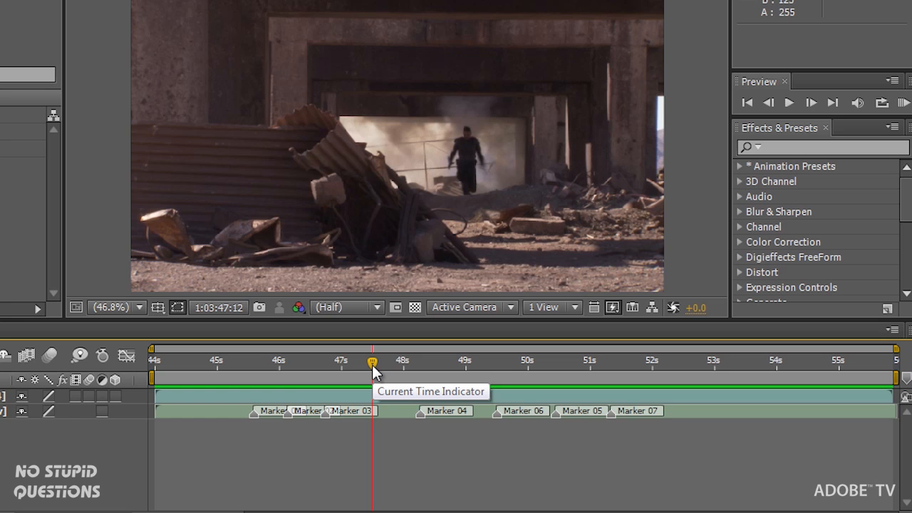
left_click_drag(372, 361, 341, 362)
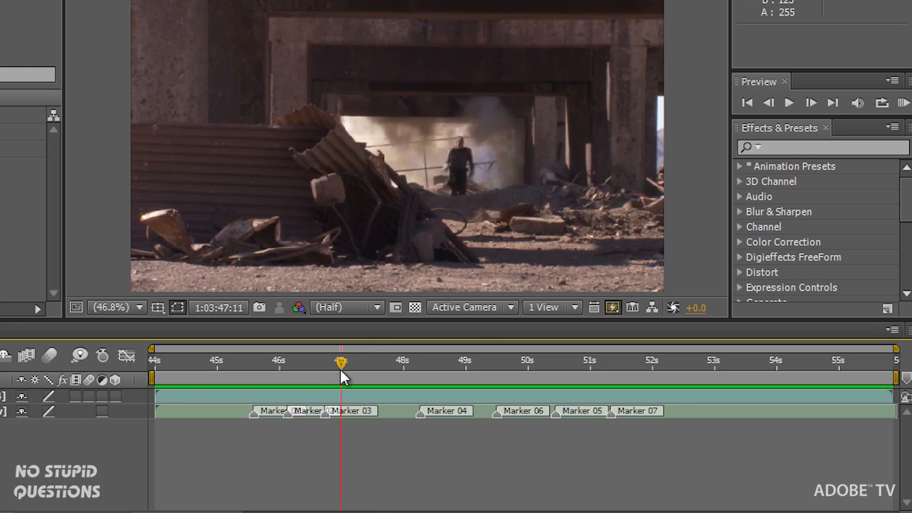
left_click_drag(341, 377, 352, 376)
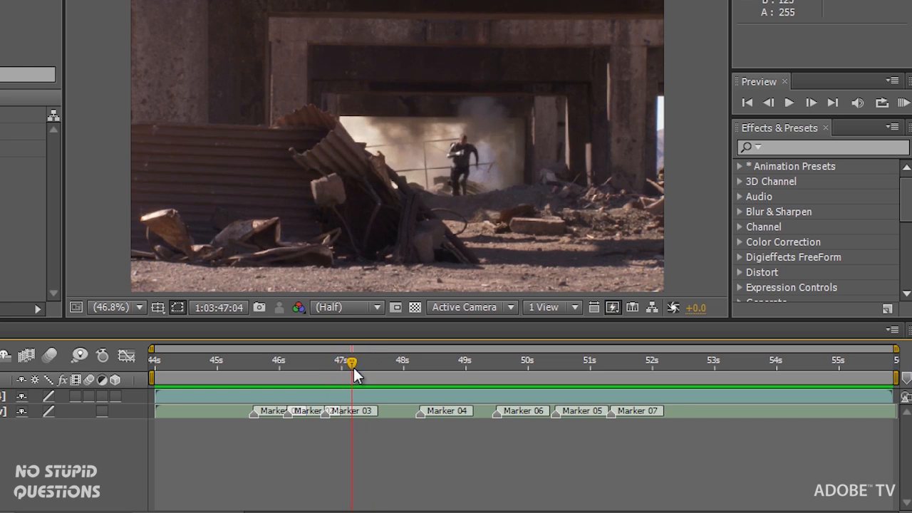
mouse_move(353, 370)
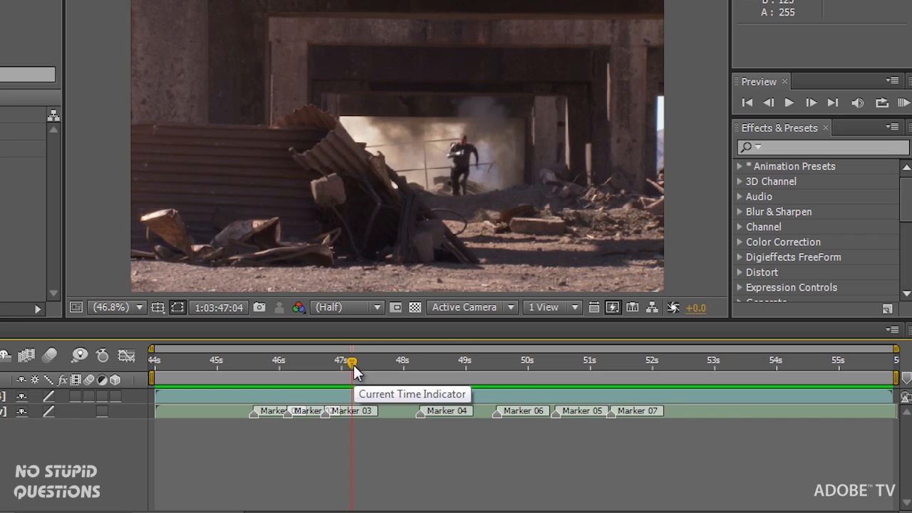
left_click_drag(351, 362, 429, 362)
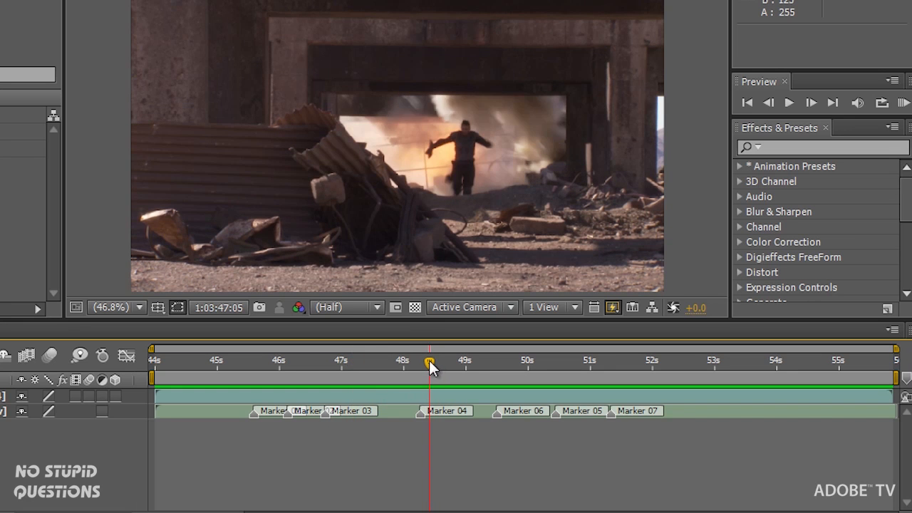
left_click_drag(430, 360, 407, 360)
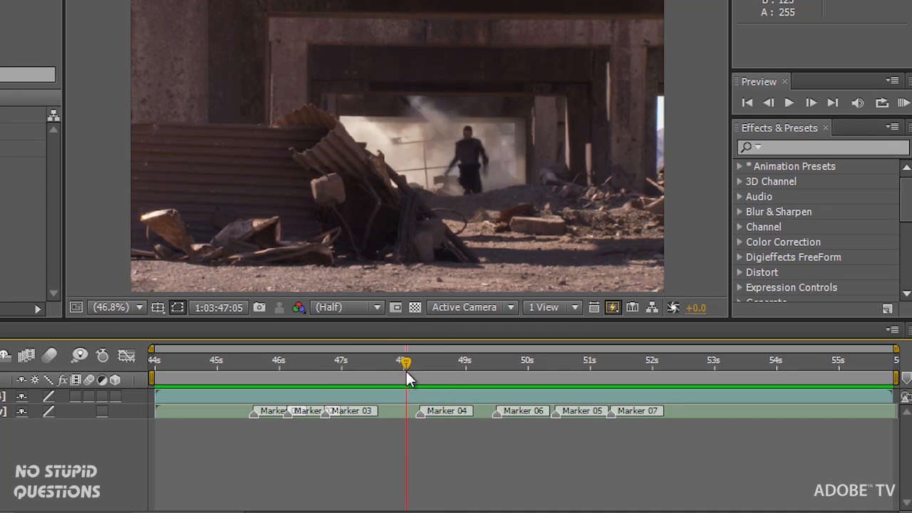
left_click_drag(408, 371, 419, 370)
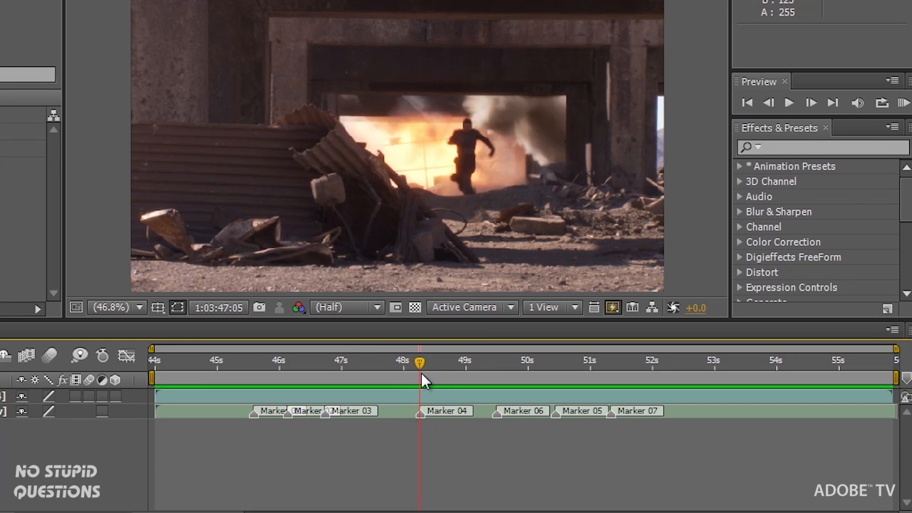
left_click_drag(419, 367, 432, 368)
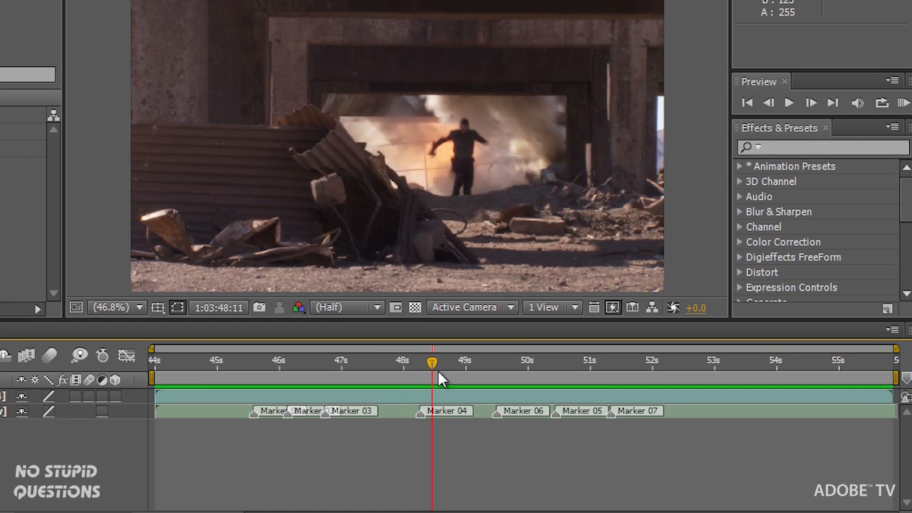
mouse_move(439, 378)
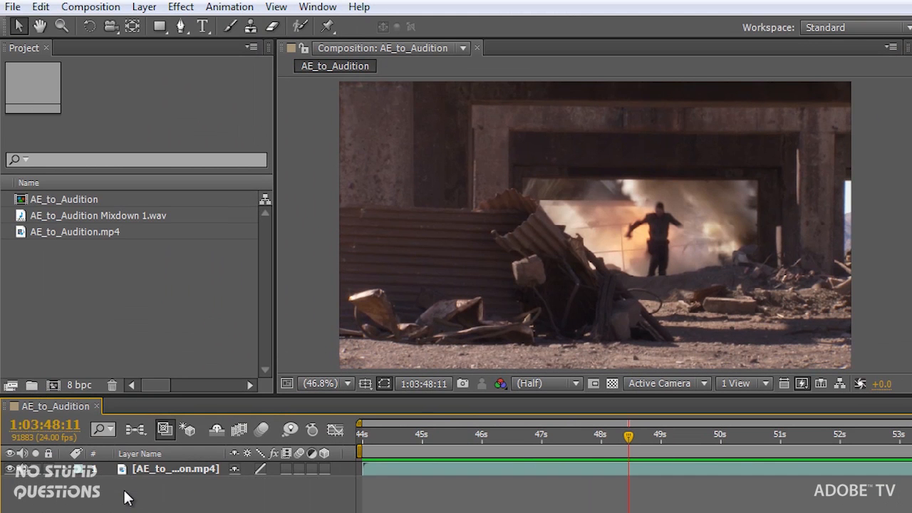
- Send the AE_to_Audition.mp4 video layer to Adobe Audition for editing
left_click(40, 7)
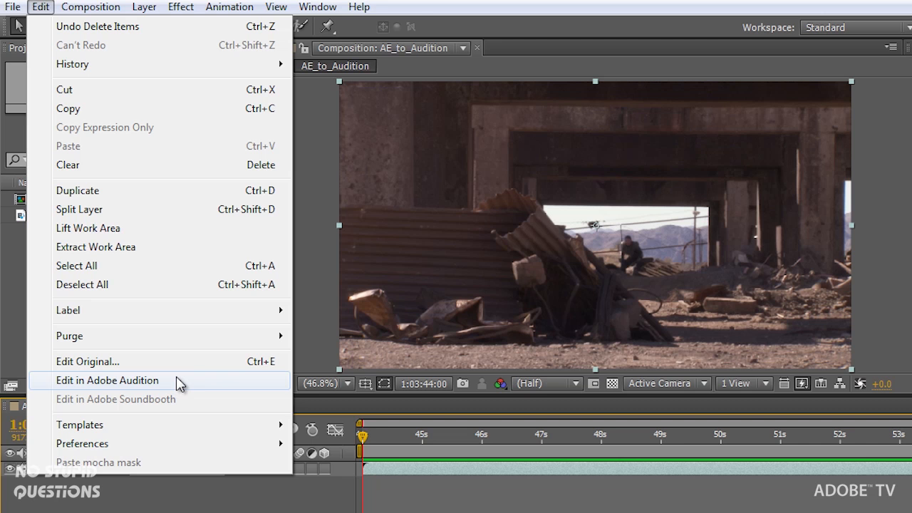
left_click(108, 379)
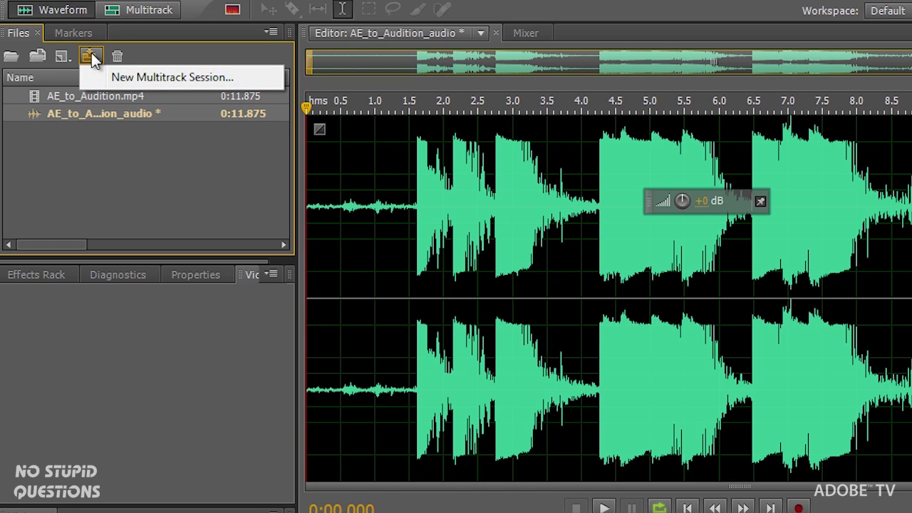
mouse_move(142, 87)
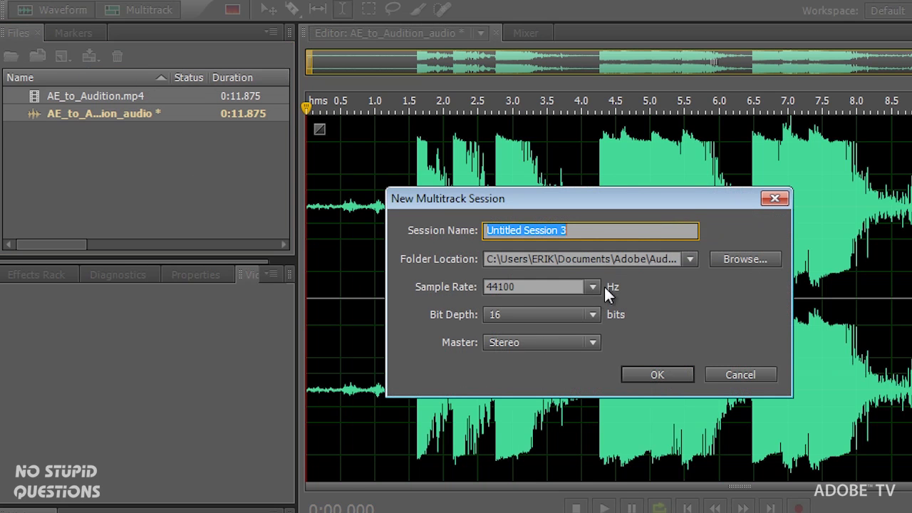
- Create a new multitrack session with a 48000 Hz sample rate
left_click(592, 287)
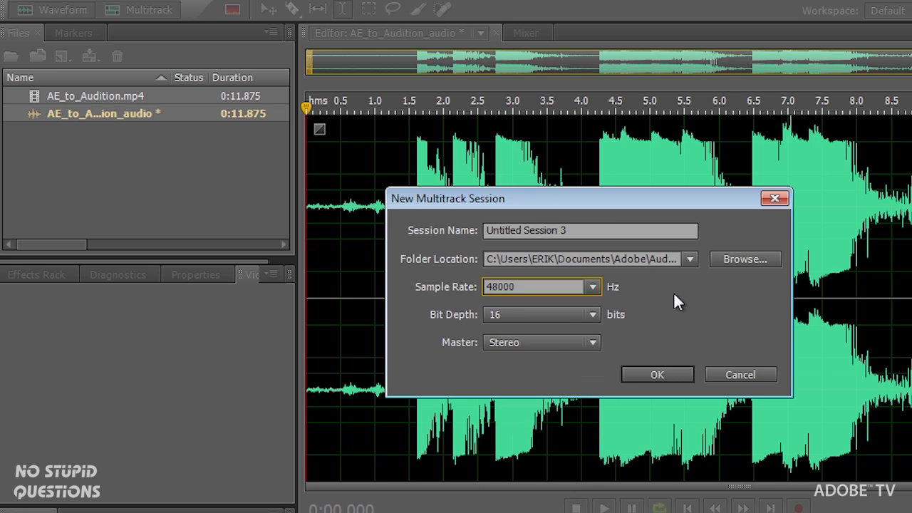
mouse_move(649, 331)
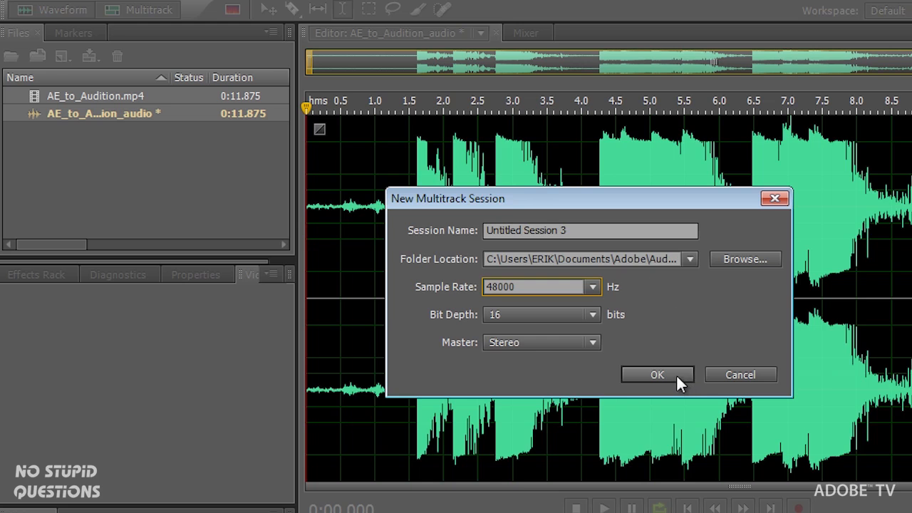
left_click(657, 375)
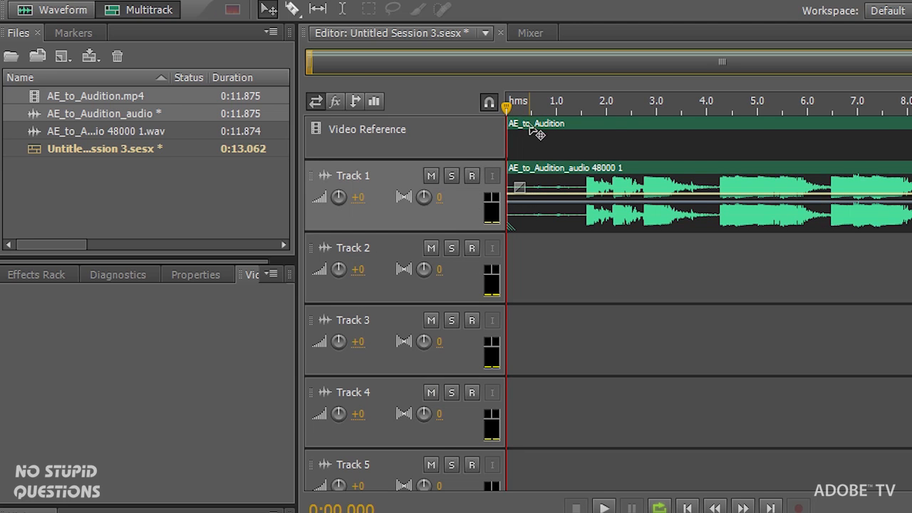
- Show the ruined-building reference footage in Audition's Video panel
left_click(604, 506)
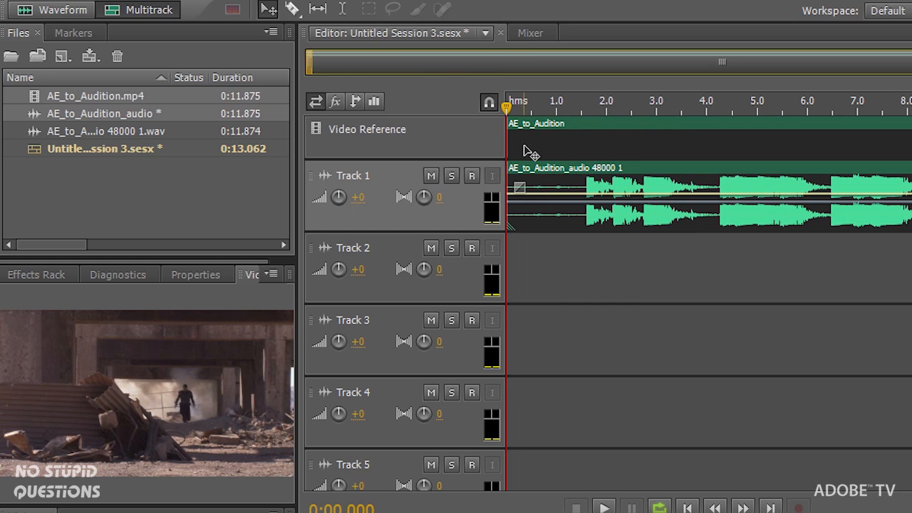
mouse_move(529, 151)
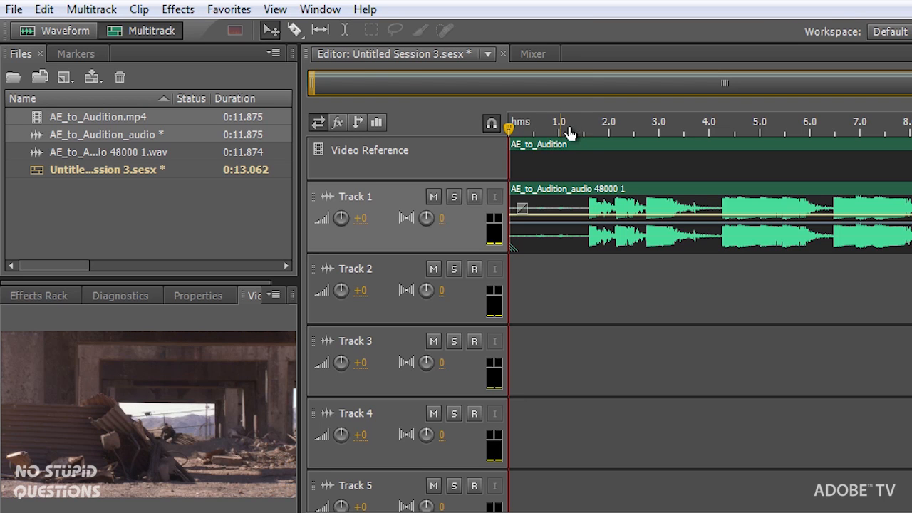
- Move the playhead to about 1.6 seconds, where the first explosion begins
left_click(588, 132)
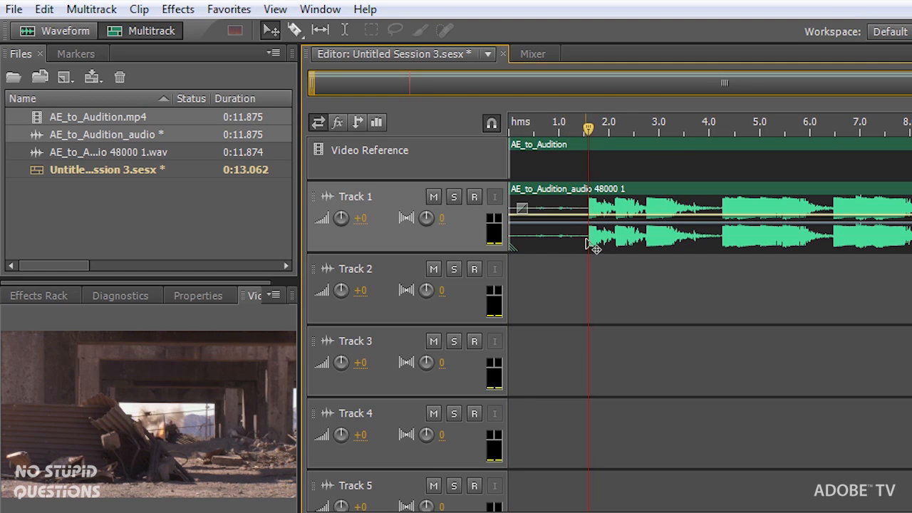
mouse_move(302, 335)
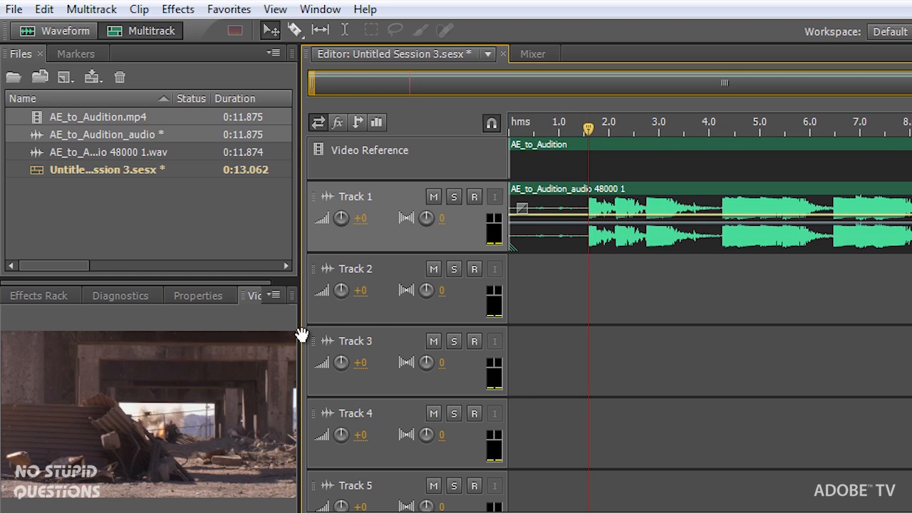
mouse_move(211, 411)
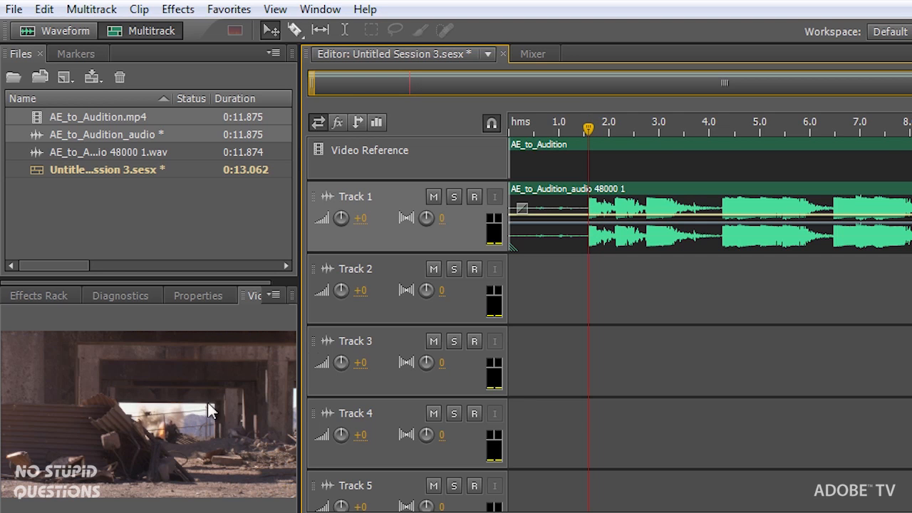
mouse_move(576, 139)
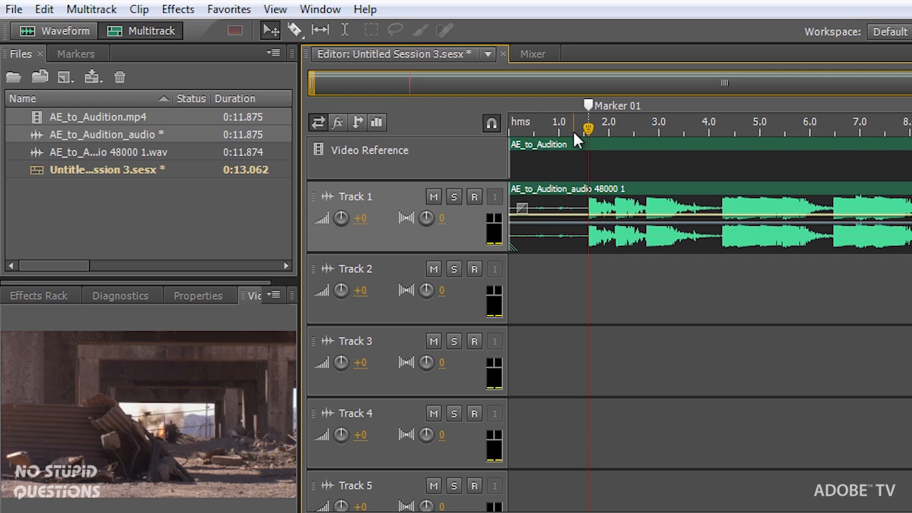
mouse_move(538, 84)
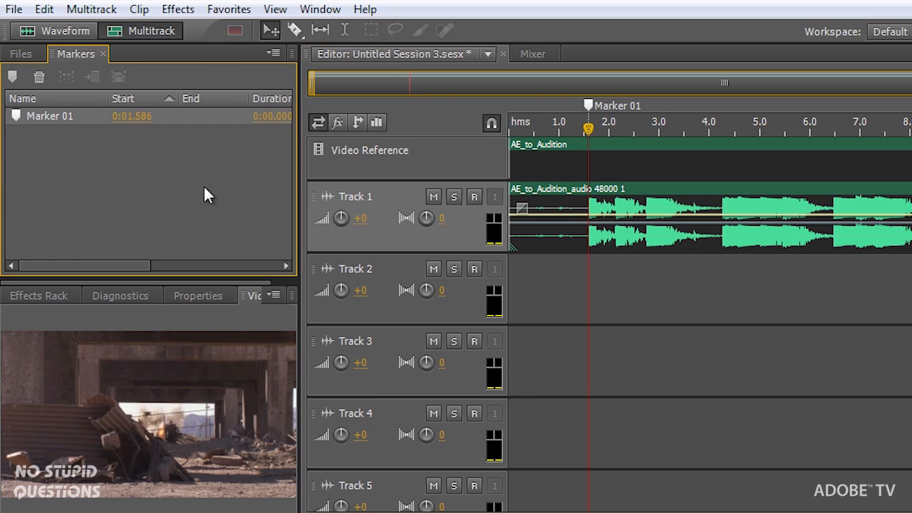
mouse_move(216, 179)
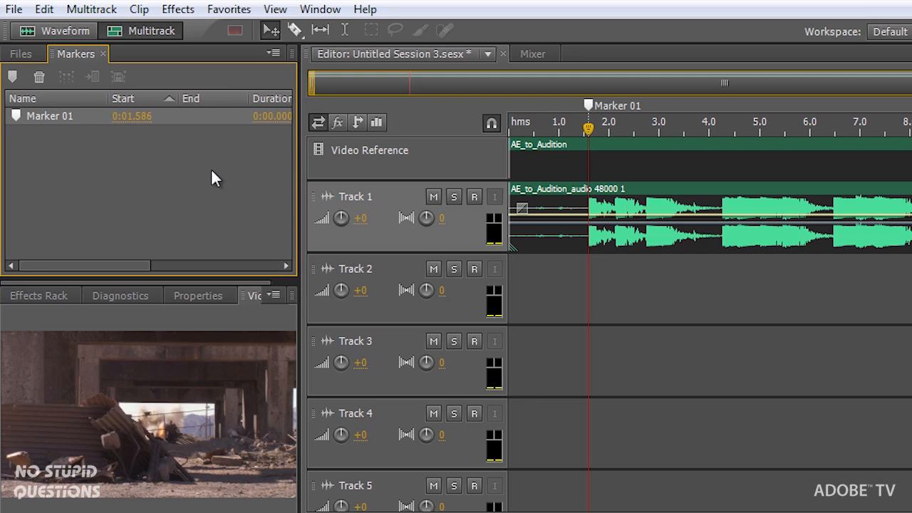
mouse_move(13, 9)
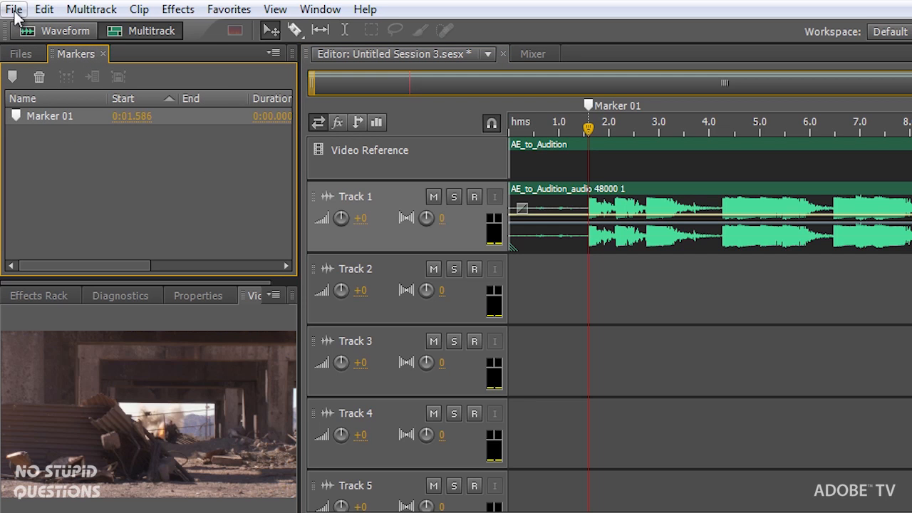
- Reopen the recent session with markers and bring up Resource Central's sound effects
left_click(14, 8)
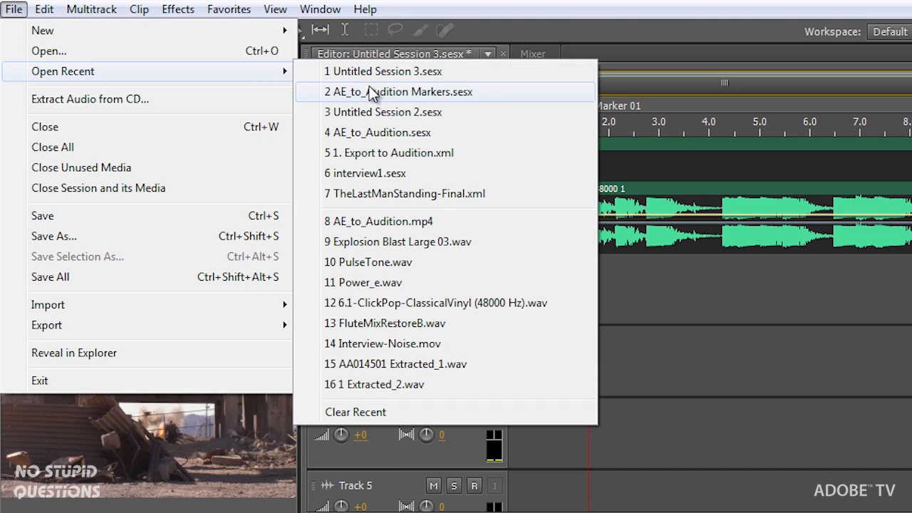
left_click(399, 91)
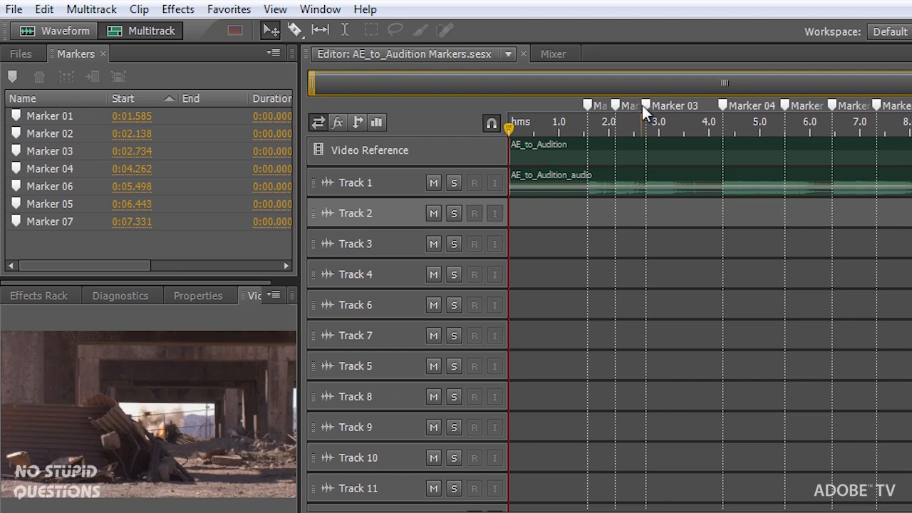
mouse_move(685, 115)
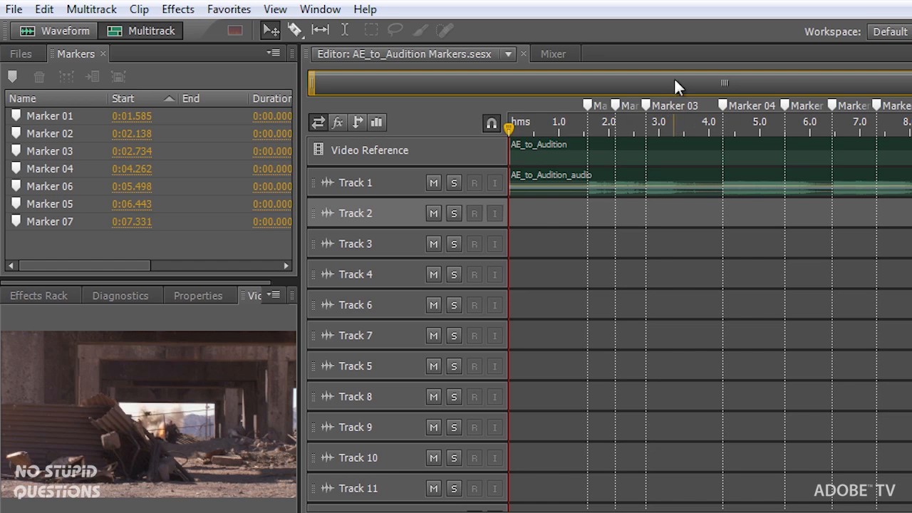
mouse_move(471, 84)
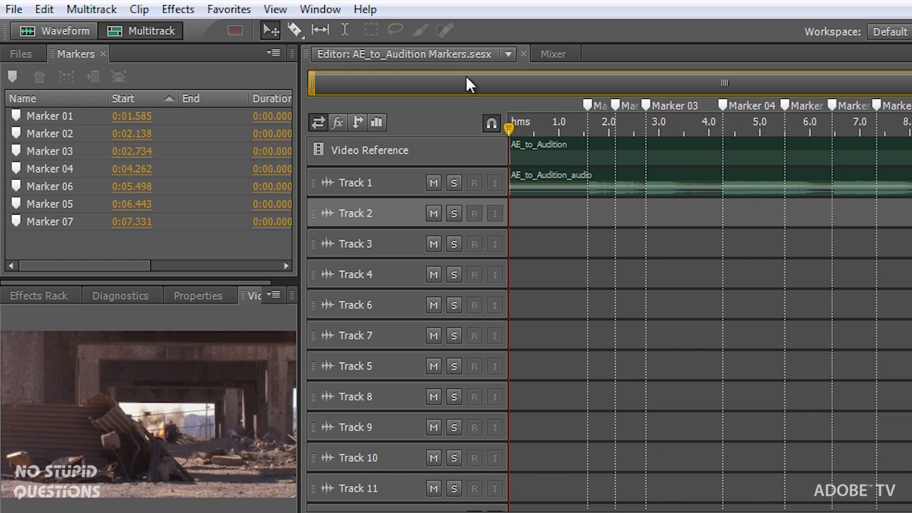
left_click(320, 9)
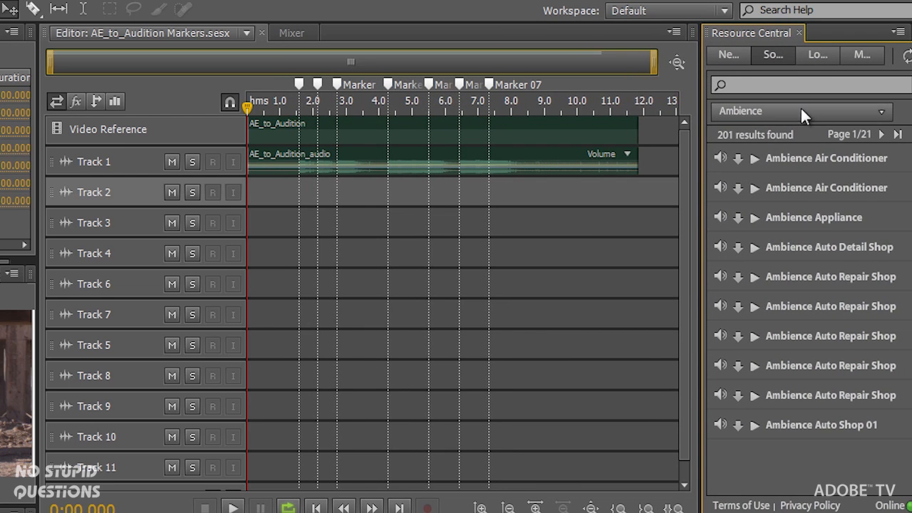
mouse_move(815, 118)
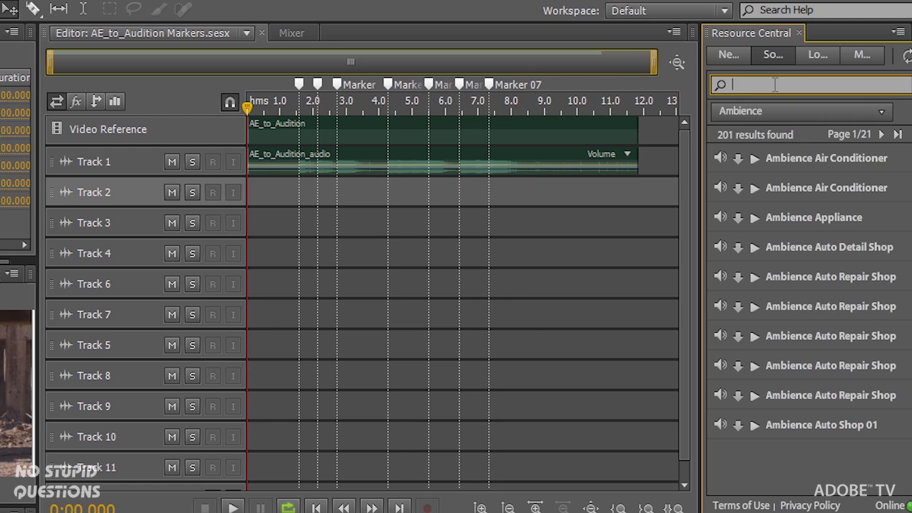
mouse_move(763, 77)
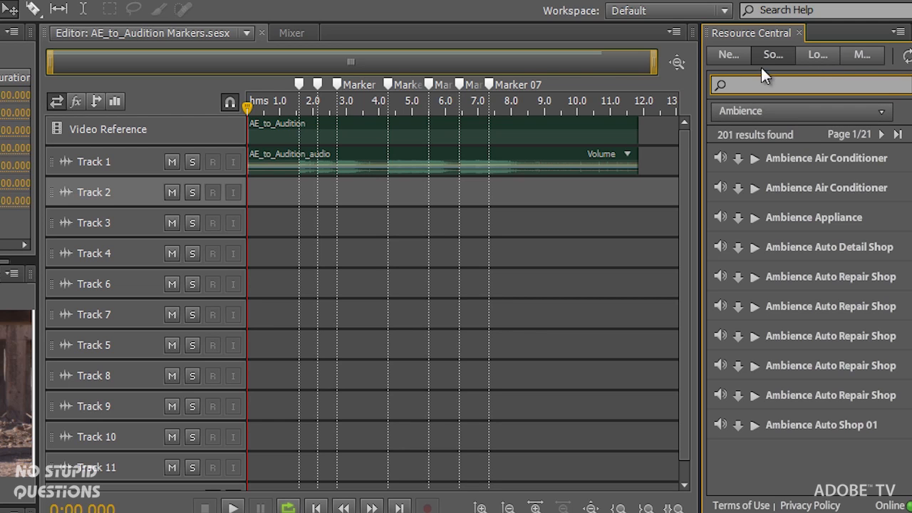
- Search Resource Central for 'explosion blast' sound effects
type("e")
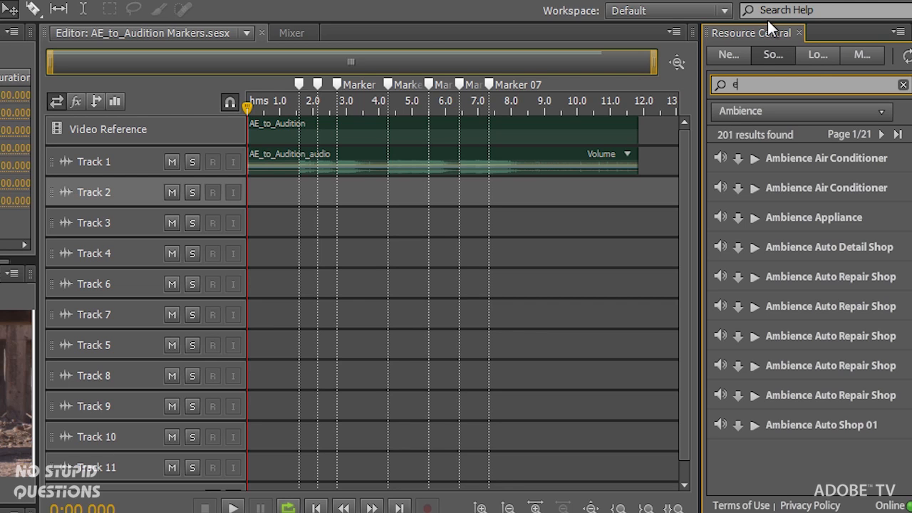
type("explosion blast")
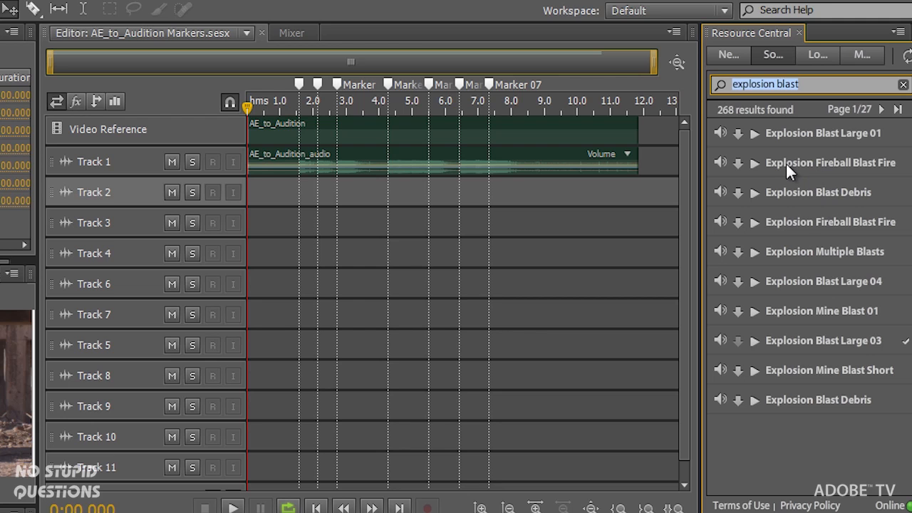
mouse_move(784, 228)
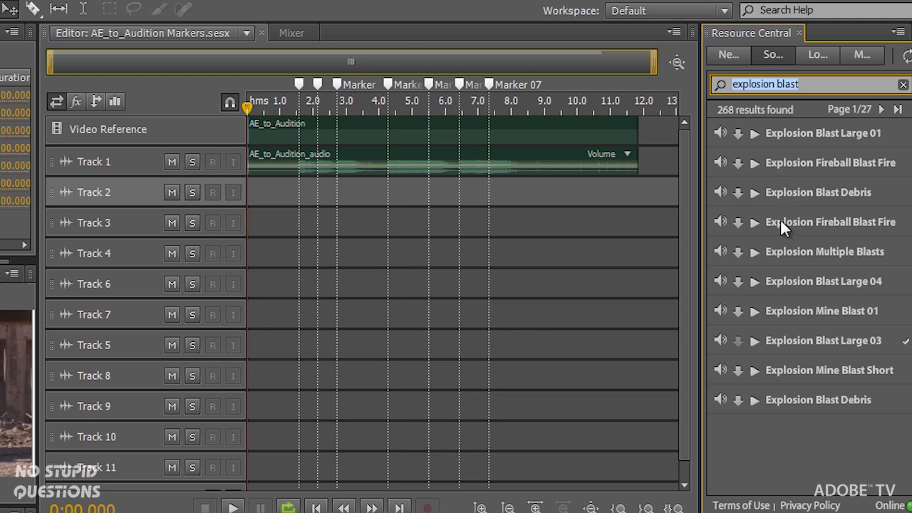
mouse_move(822, 155)
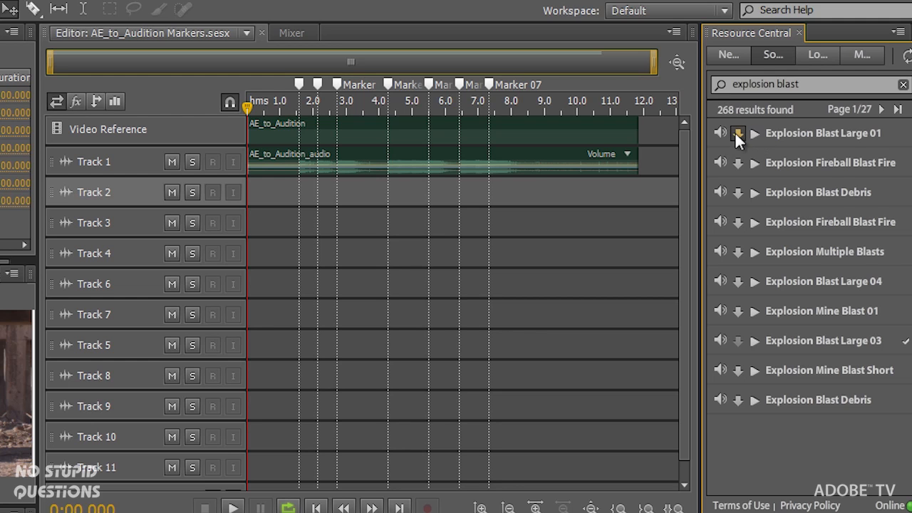
- Download Explosion Blast Large 01, place it on Track 2 at the first marker, mute Track 1
left_click(739, 133)
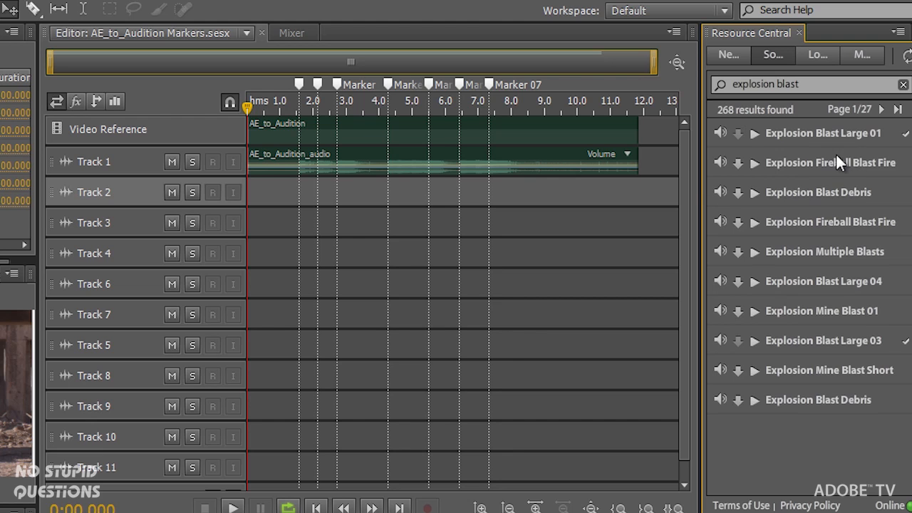
mouse_move(827, 136)
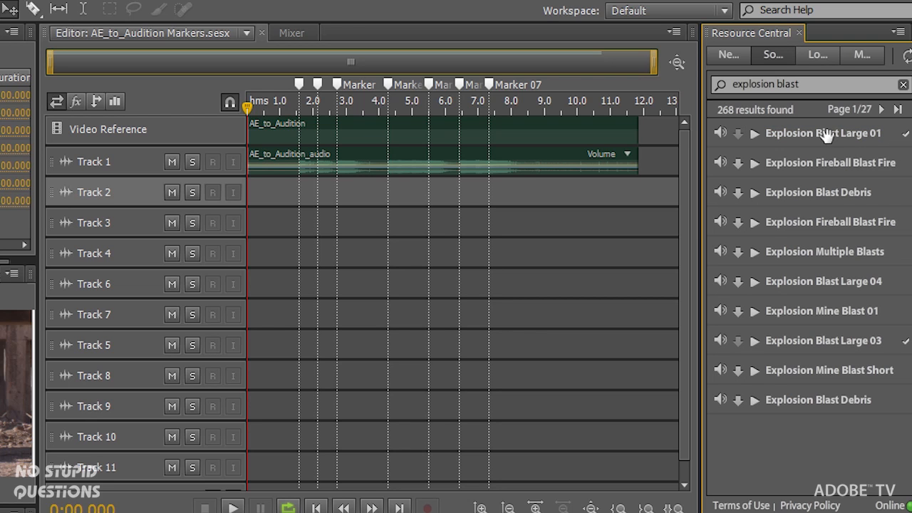
left_click_drag(823, 133, 303, 191)
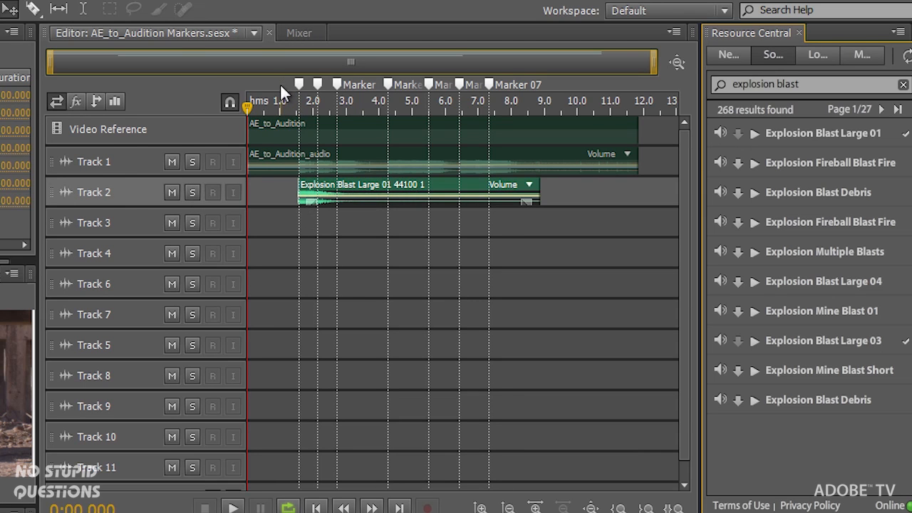
left_click(172, 161)
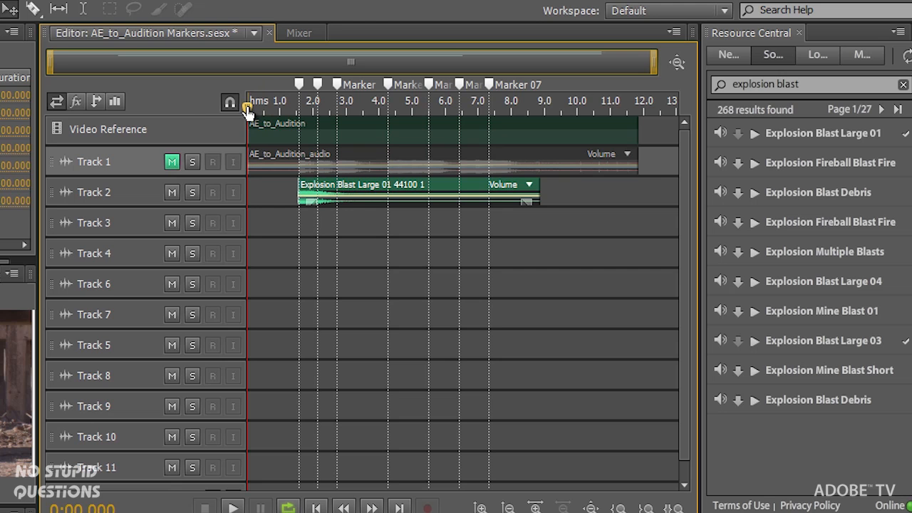
- Put a second Explosion Blast Large 01 on Track 6 at Marker 04; download Explosion Fireball Blast Fire
left_click(233, 506)
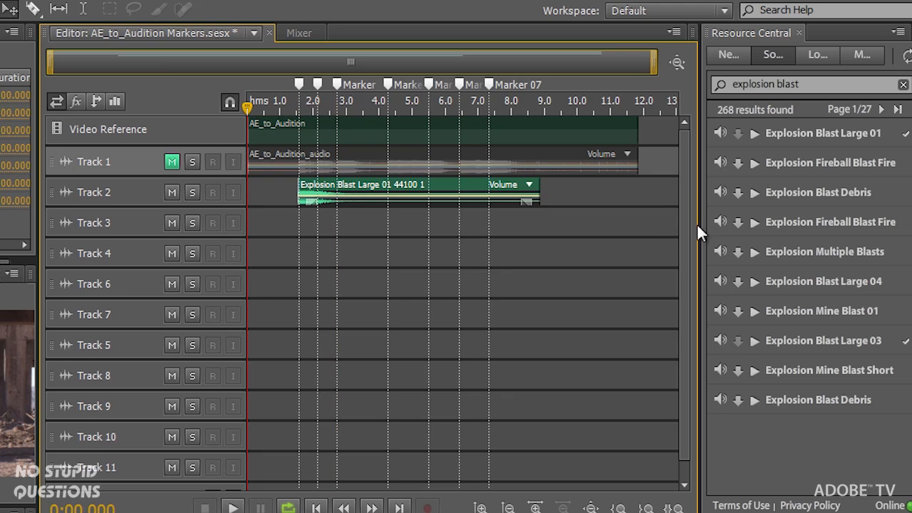
mouse_move(798, 136)
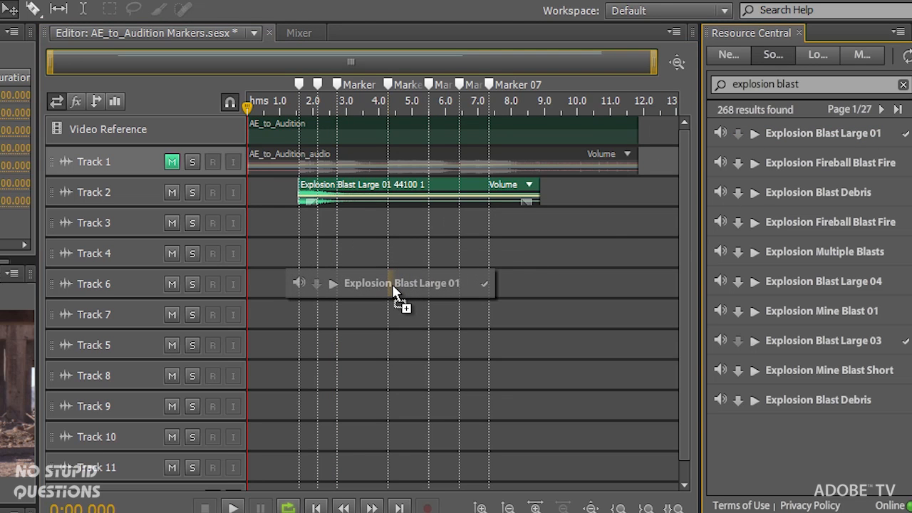
left_click_drag(399, 283, 514, 283)
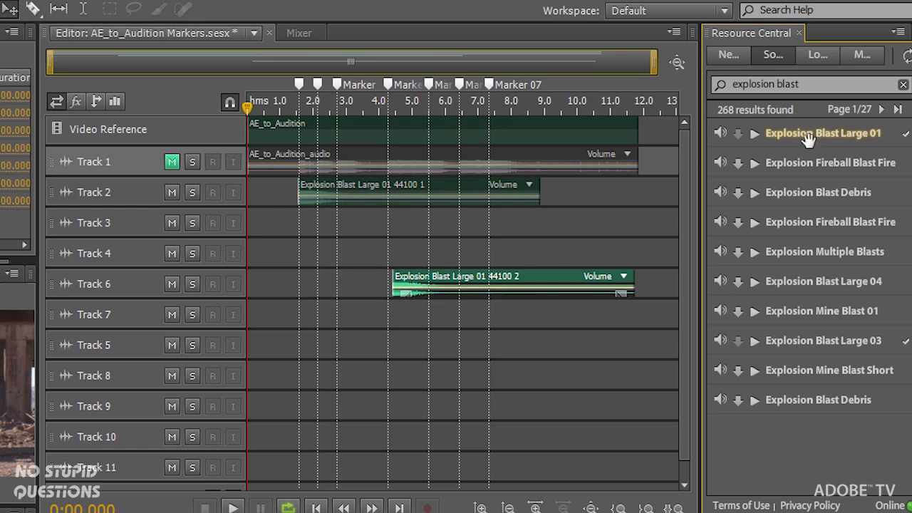
mouse_move(804, 171)
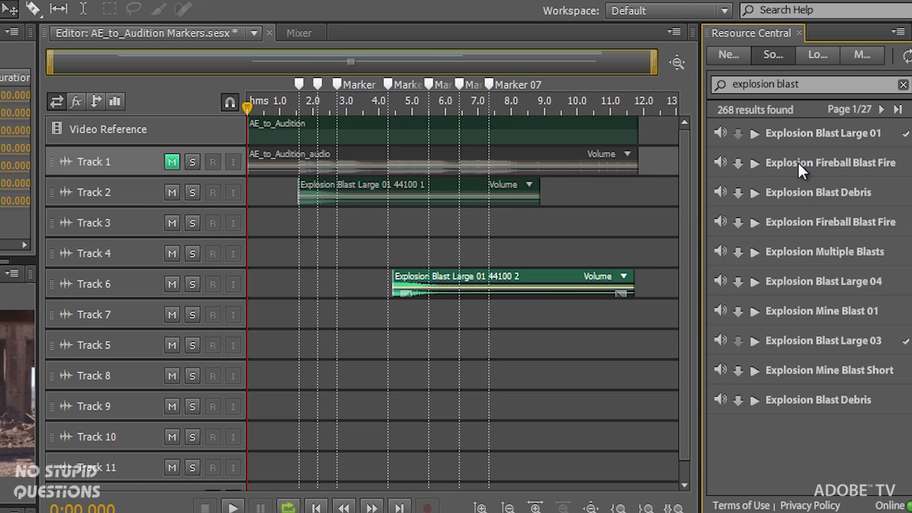
left_click(754, 163)
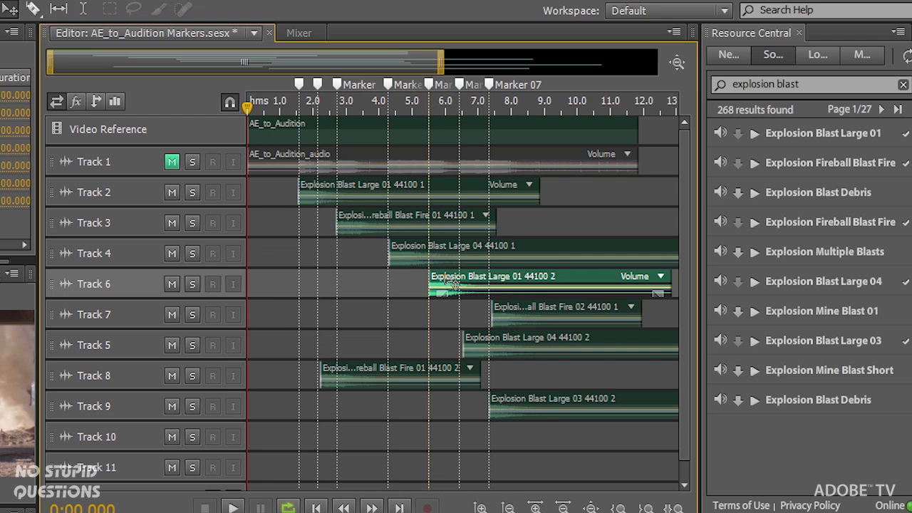
mouse_move(509, 328)
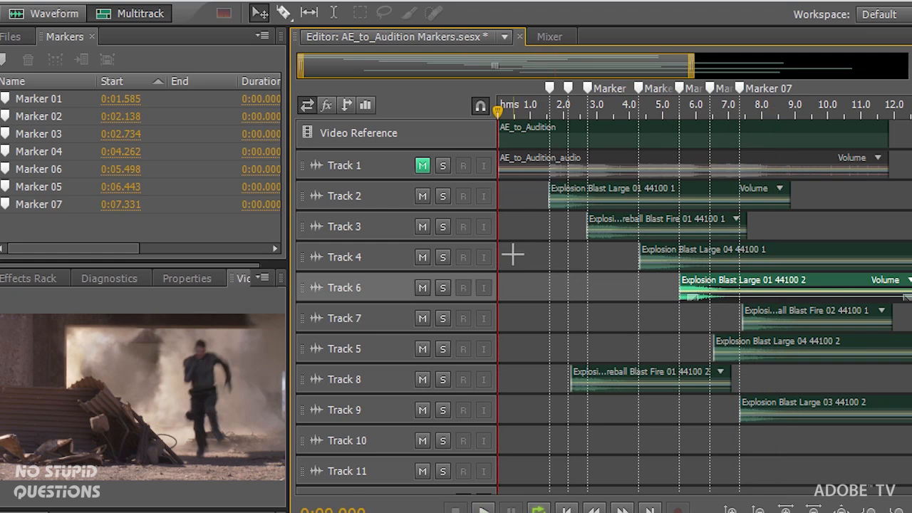
mouse_move(535, 114)
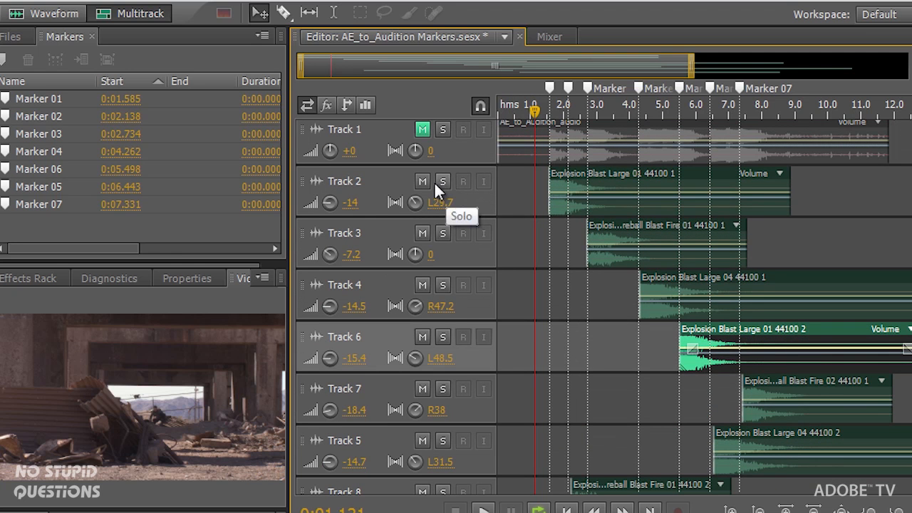
mouse_move(463, 187)
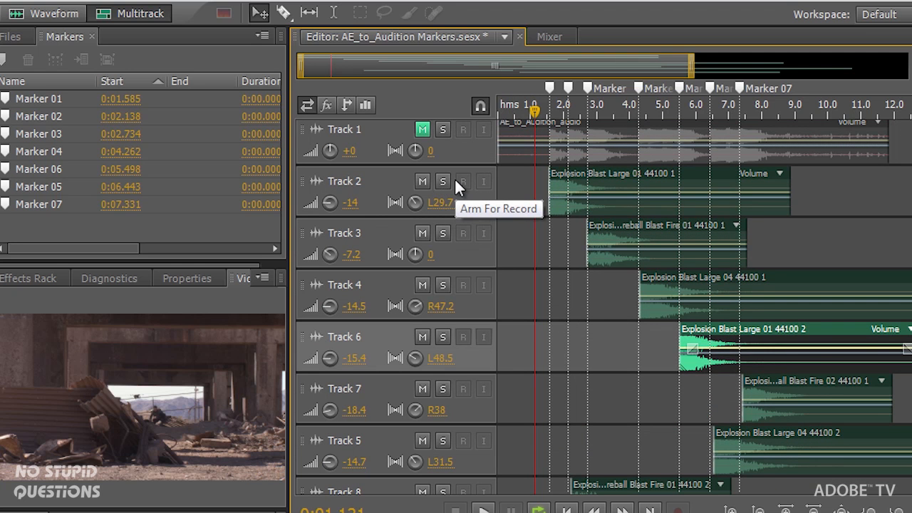
mouse_move(656, 127)
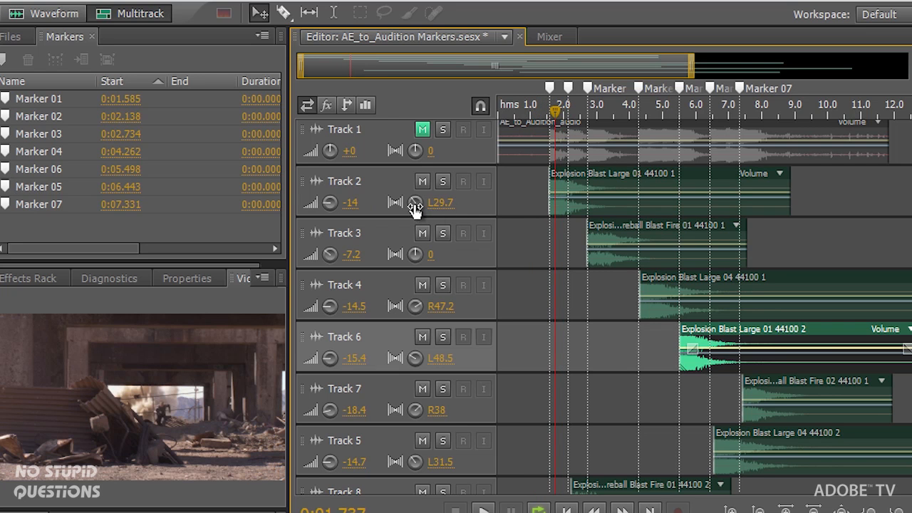
- Adjust Track 2's stereo pan knob toward the left (L29.7)
left_click_drag(416, 203, 417, 201)
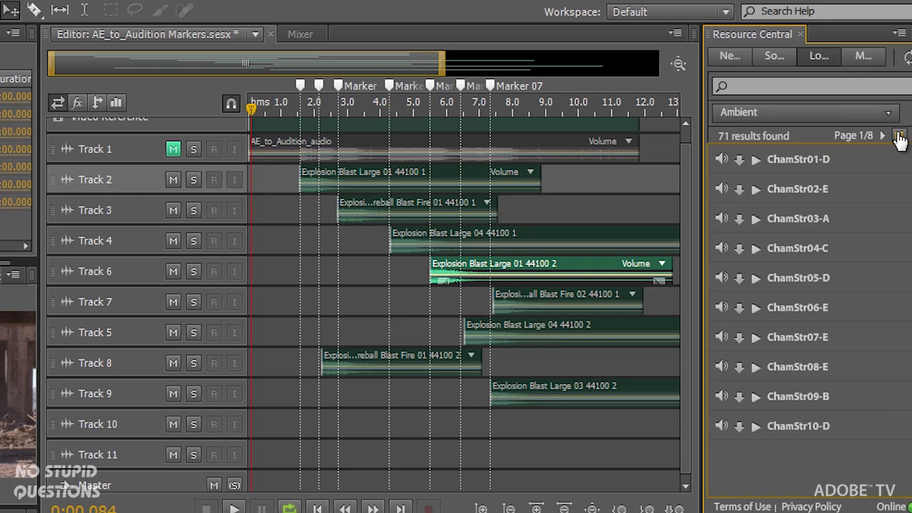
- Browse the Classical&Orchestral category and preview the TimpCell02-D timpani loop
left_click(899, 135)
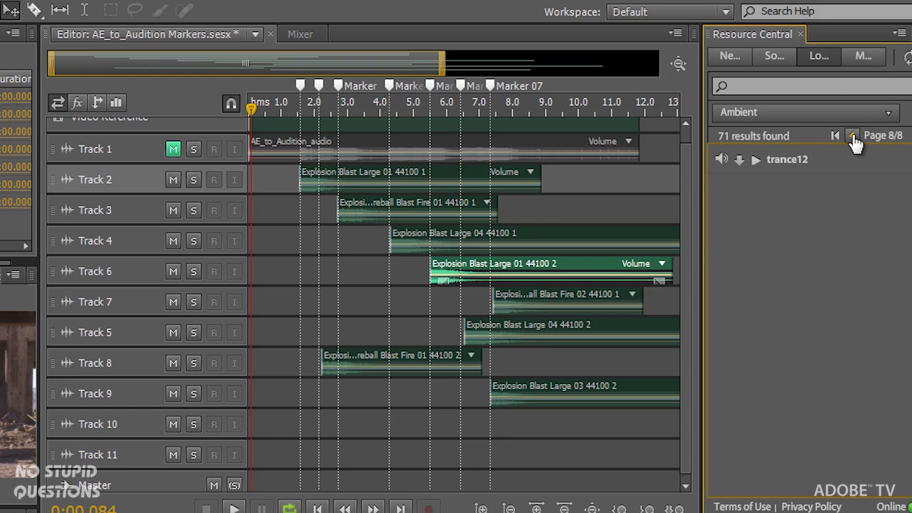
left_click(806, 112)
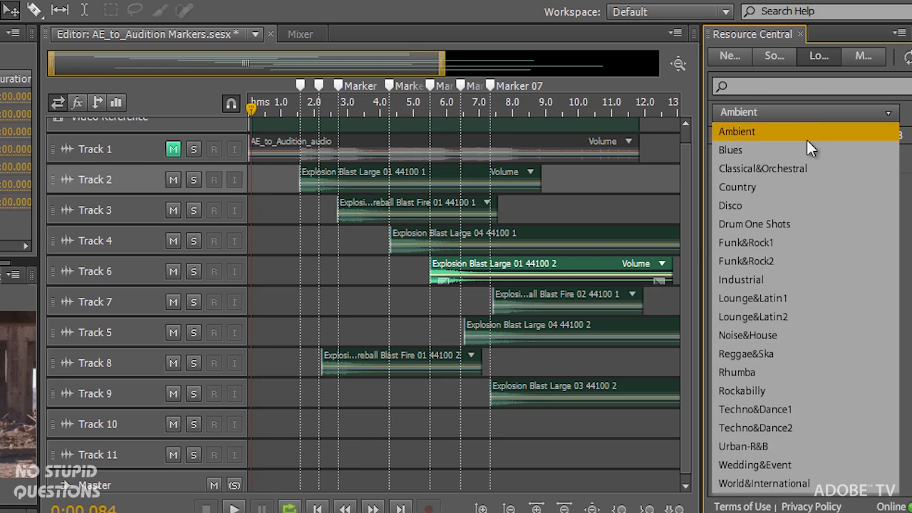
left_click(762, 168)
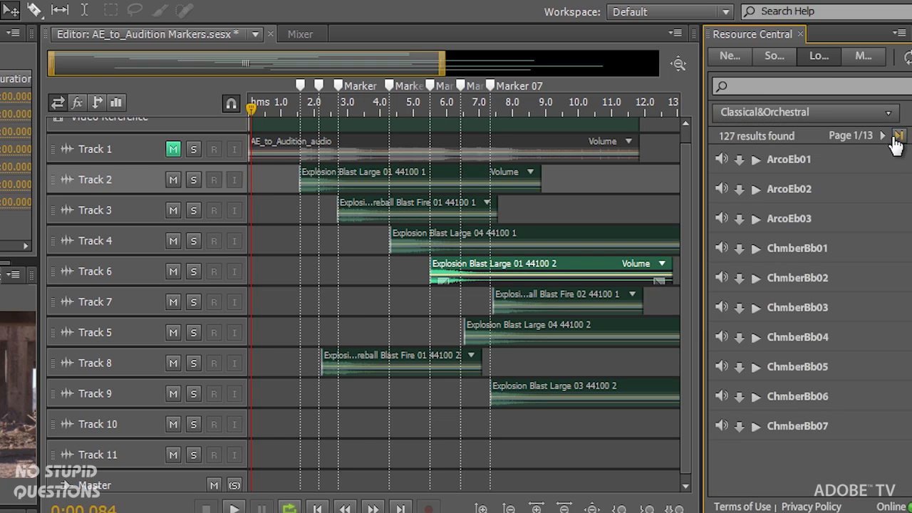
left_click(899, 136)
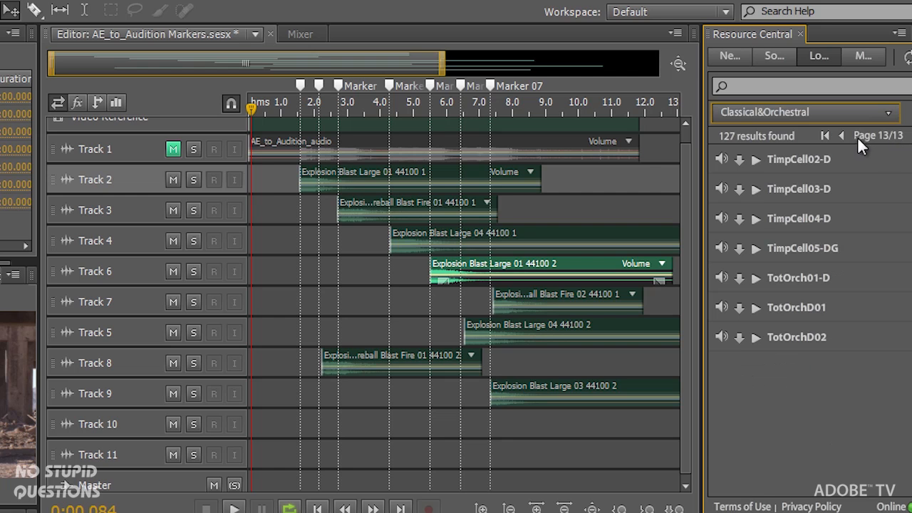
left_click(756, 159)
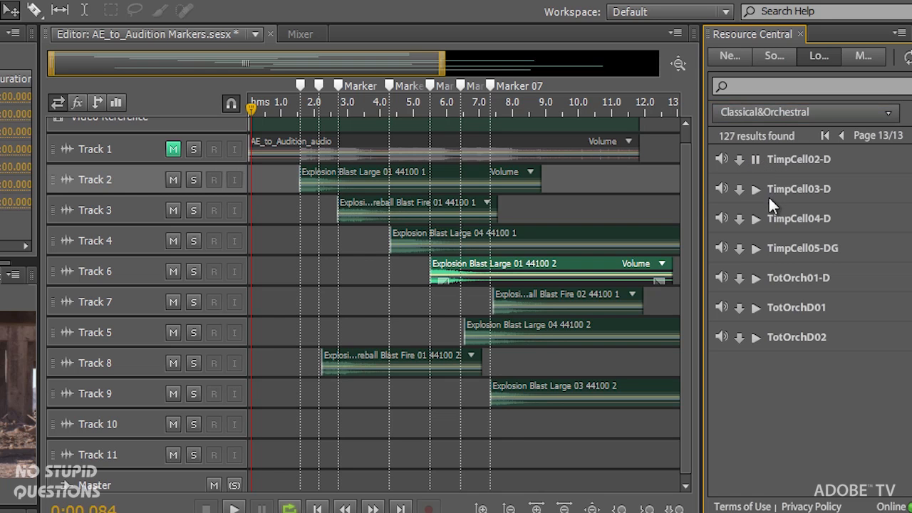
left_click(755, 159)
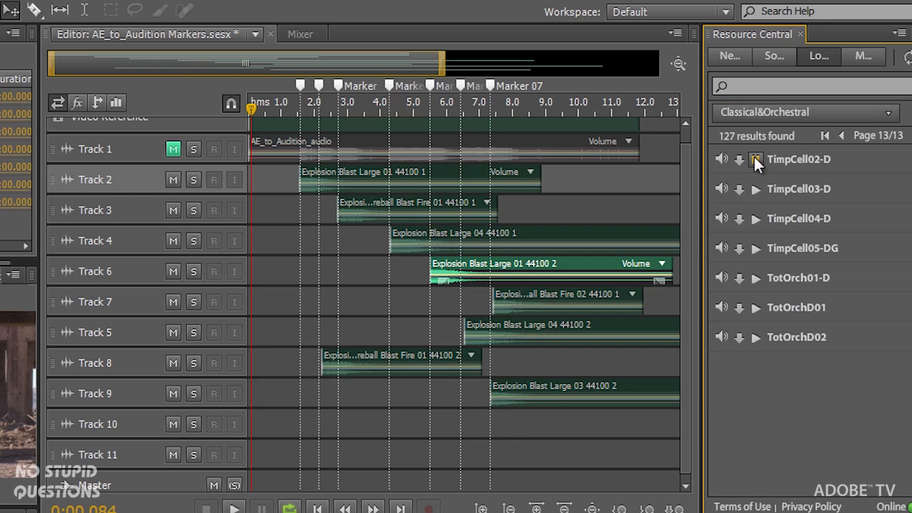
left_click(757, 159)
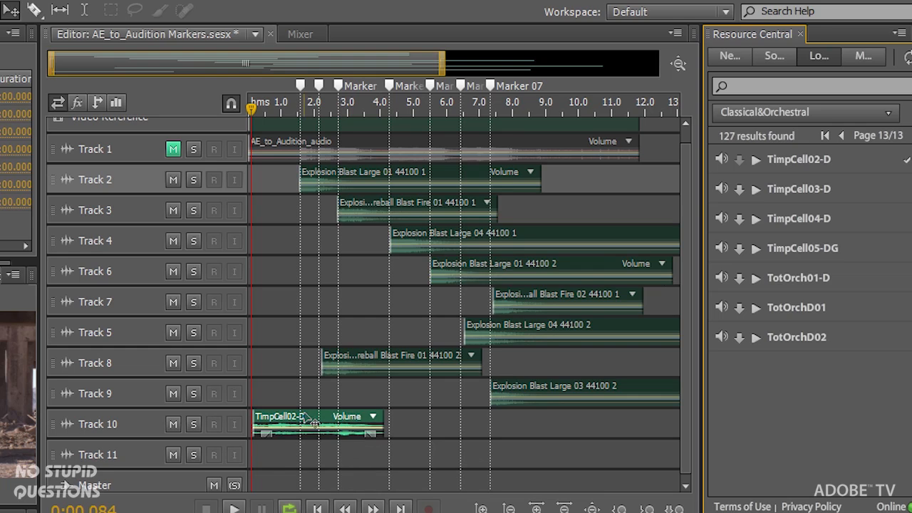
- Set the TimpCell02-D timpani clip on Track 10 to loop
right_click(300, 424)
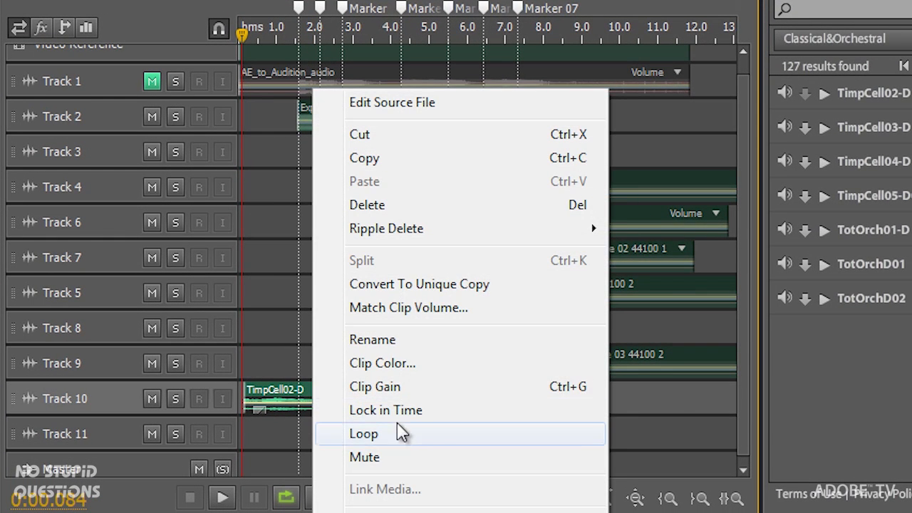
left_click(363, 433)
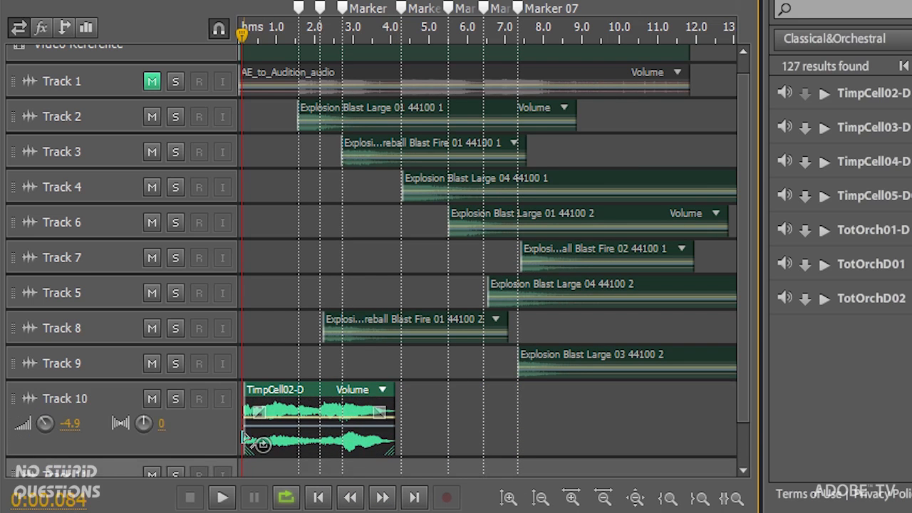
mouse_move(392, 405)
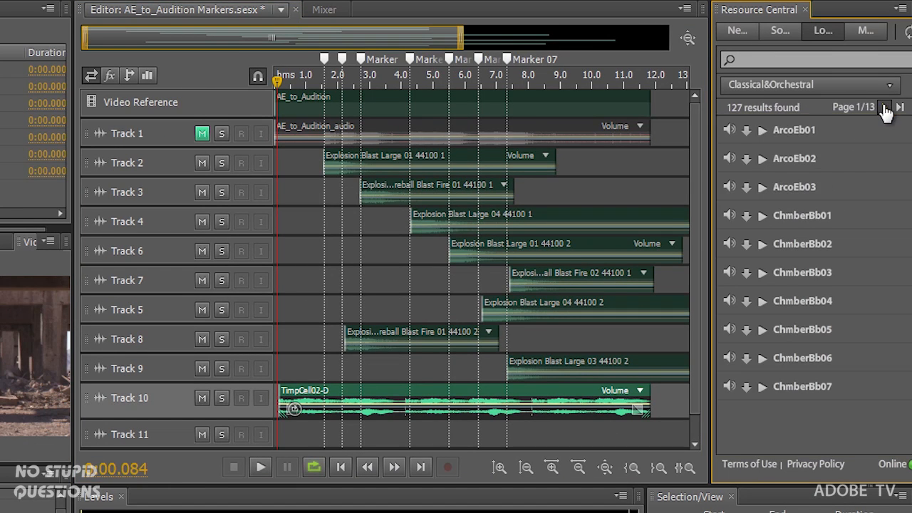
- Show page 2 of the sound results, put the playhead near 3.6 s, and stop playback
left_click(885, 107)
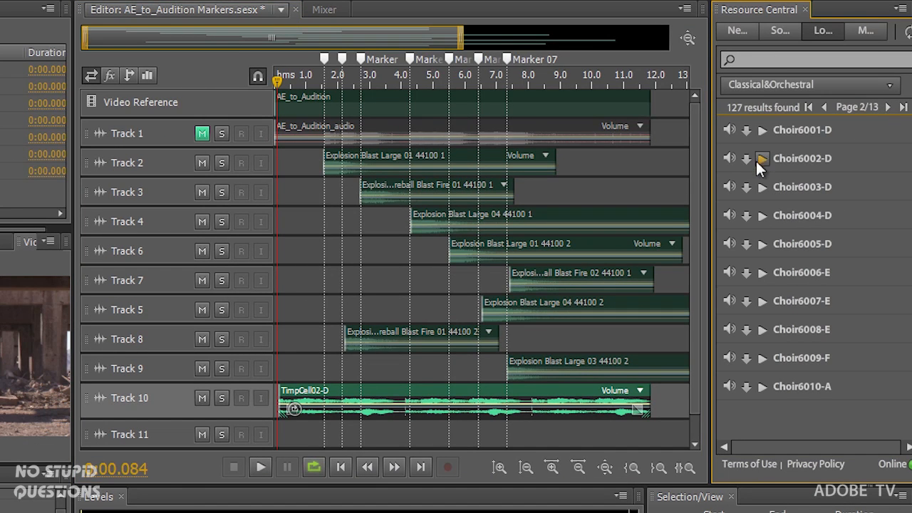
mouse_move(546, 417)
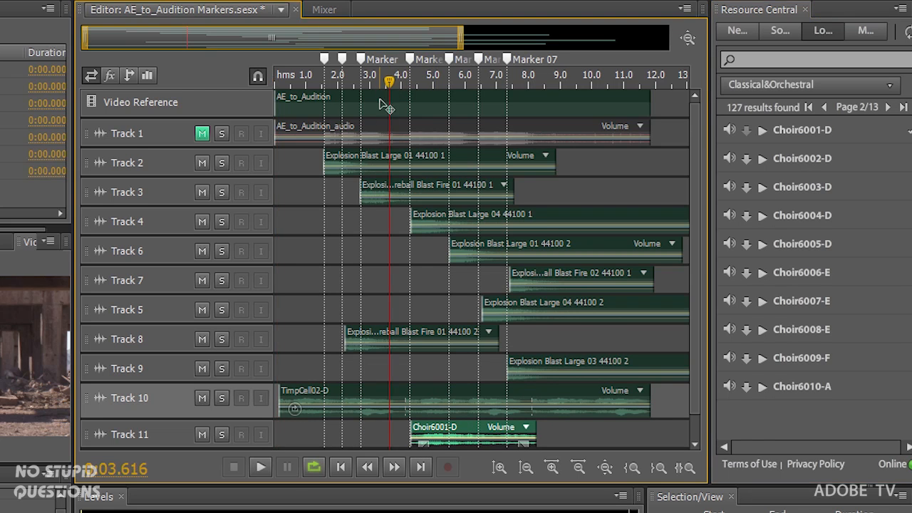
left_click(260, 467)
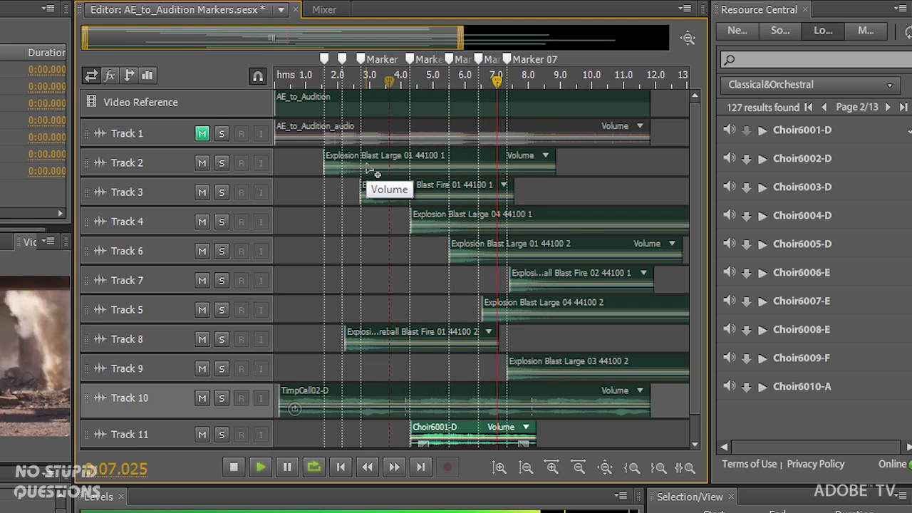
left_click(84, 11)
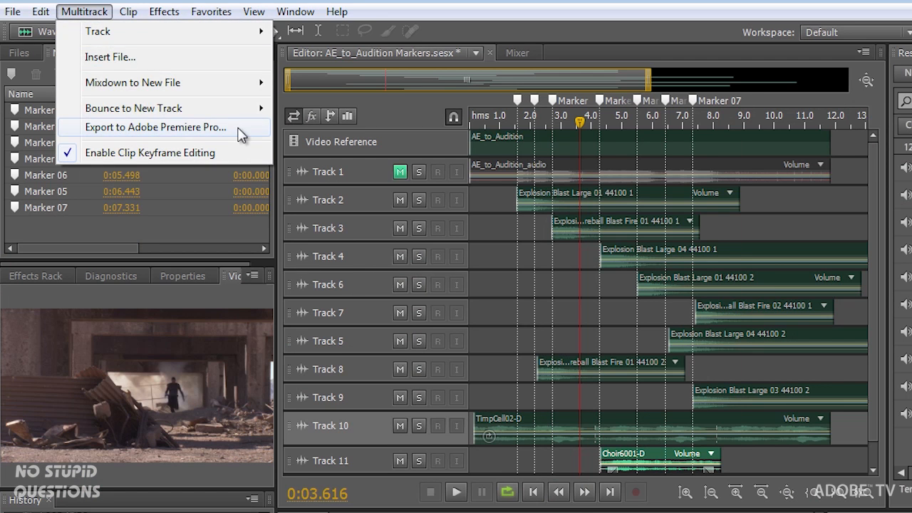
left_click(155, 127)
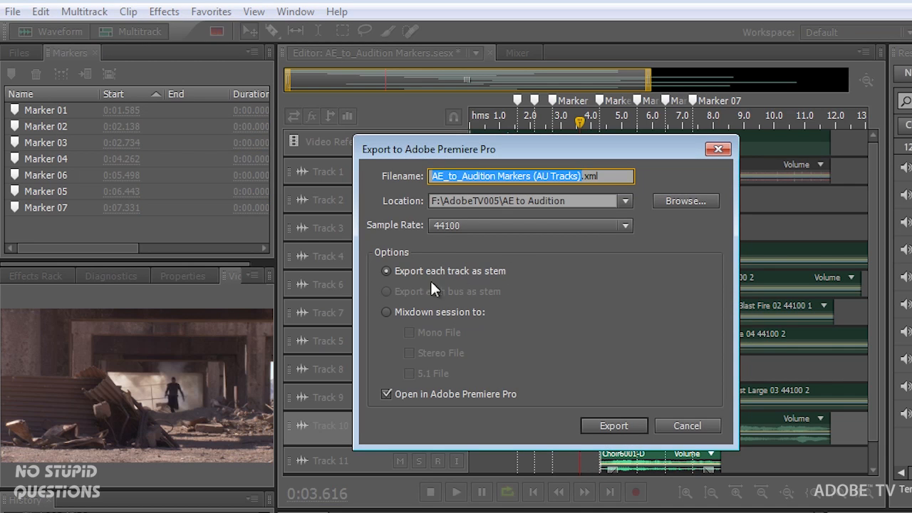
mouse_move(479, 319)
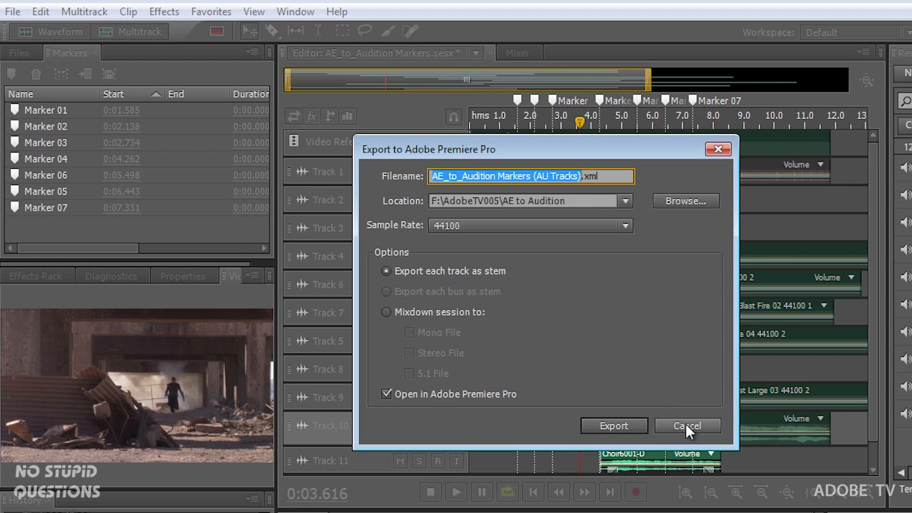
left_click(687, 425)
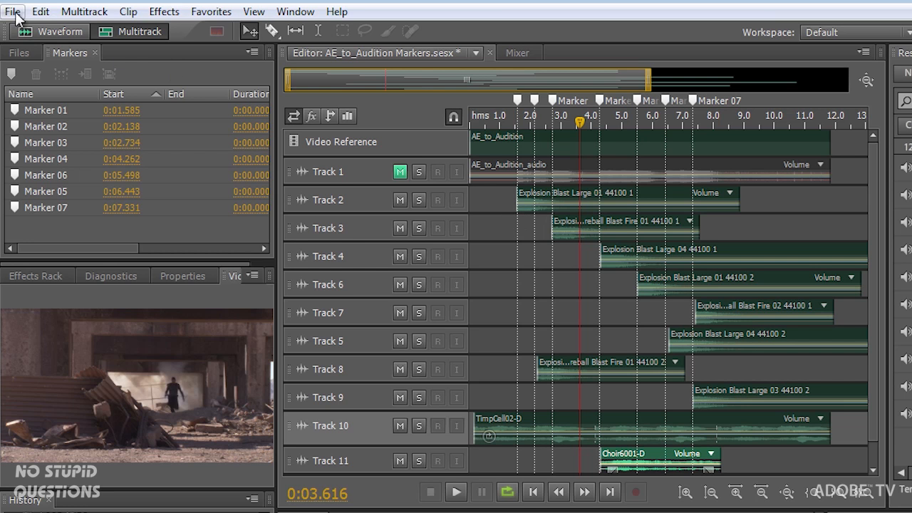
- Start an entire-session multitrack mixdown export and name the file 'orchestra explosion'
left_click(12, 11)
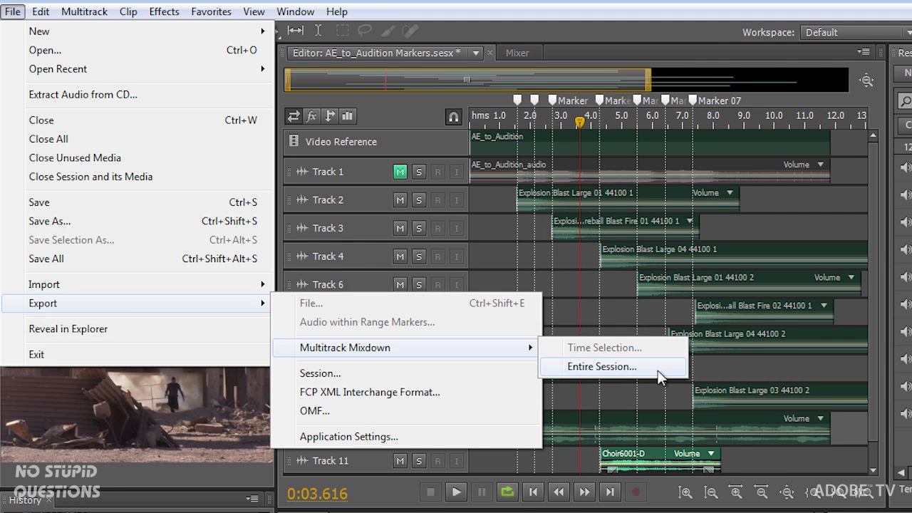
left_click(601, 367)
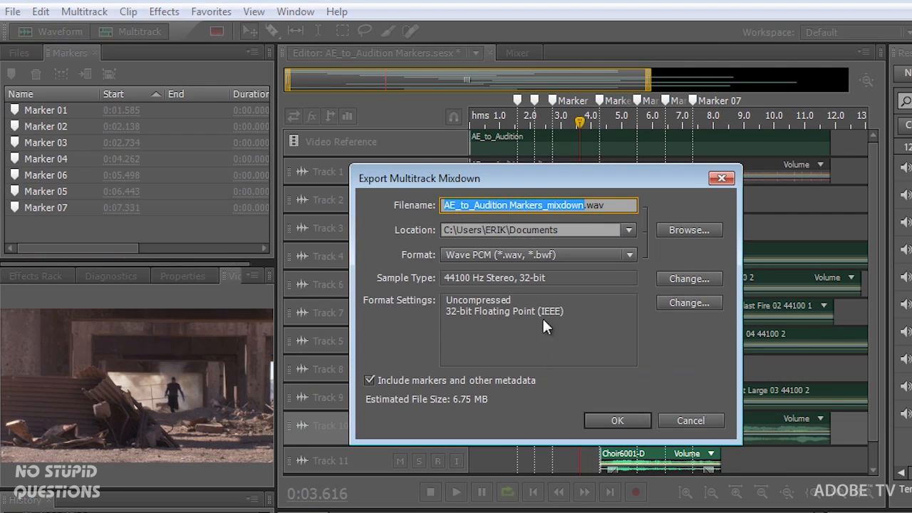
left_click(689, 230)
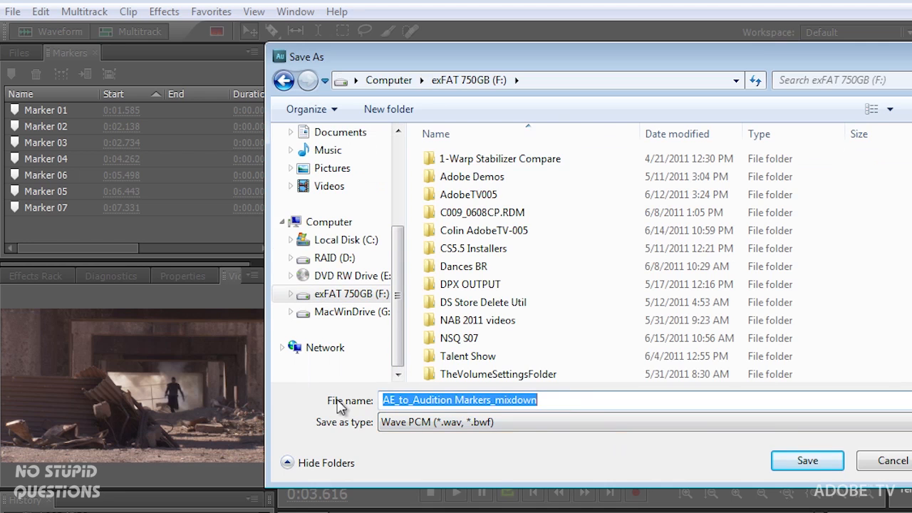
type("orchestra ex")
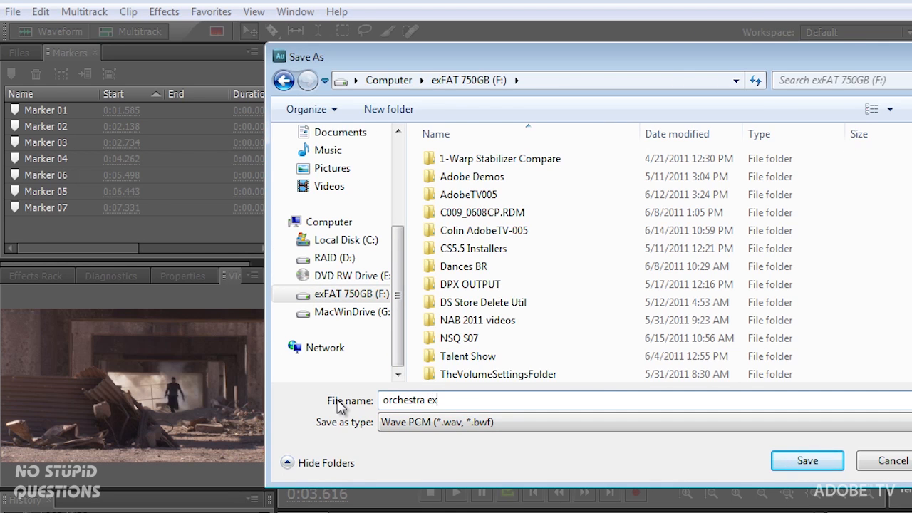
type("plosion.wav")
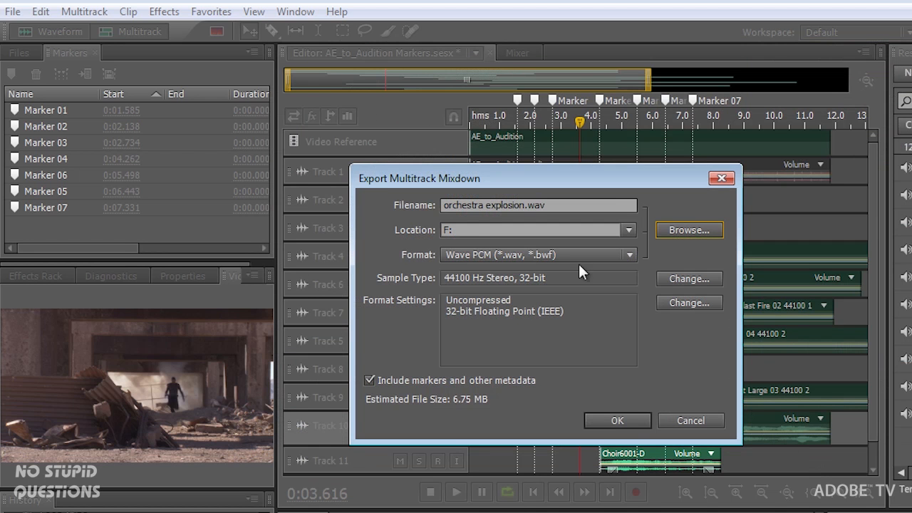
- Set the mixdown sample rate to 48000 Hz and export the WAV
left_click(688, 278)
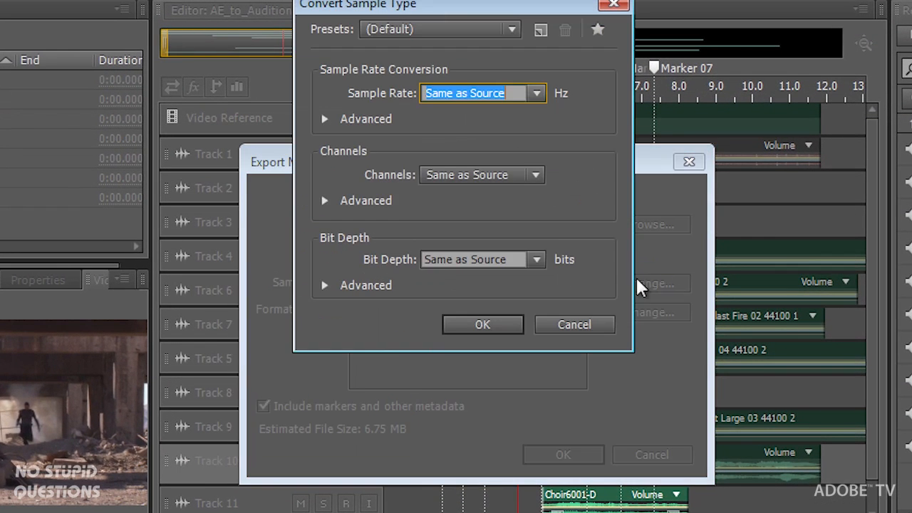
mouse_move(531, 53)
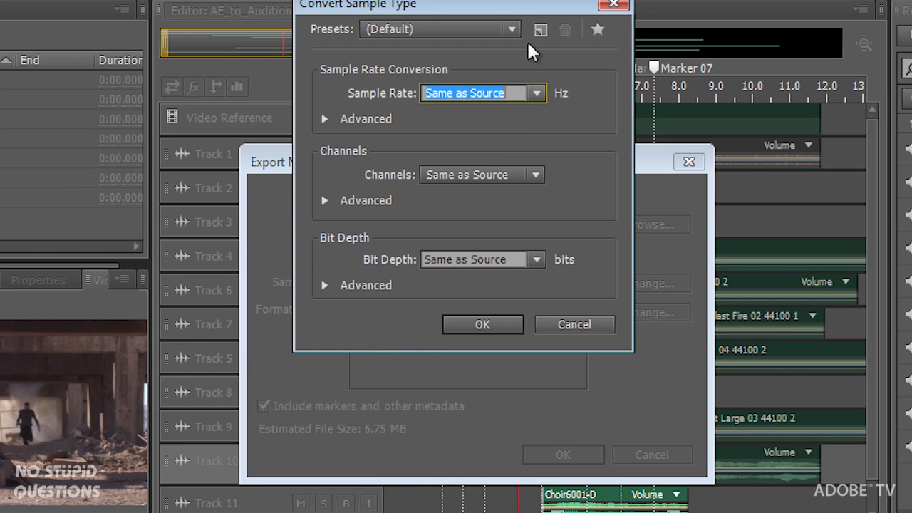
left_click(537, 93)
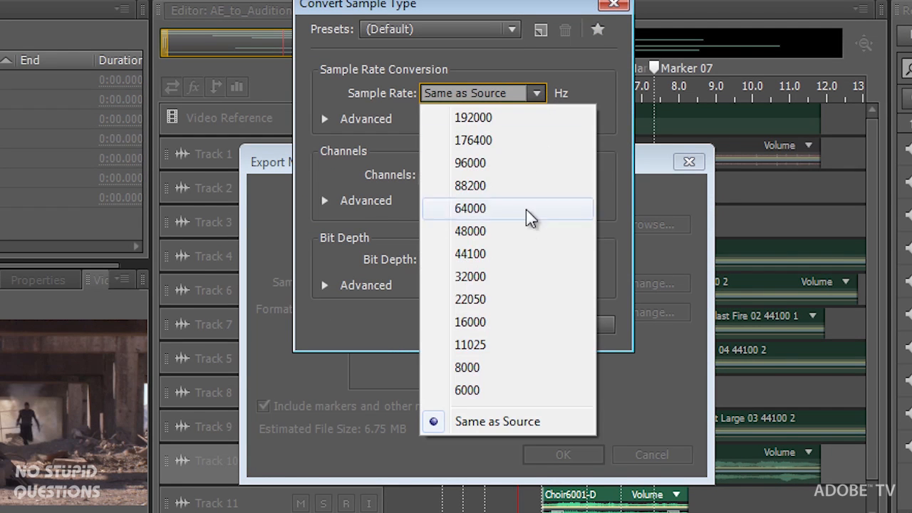
left_click(470, 231)
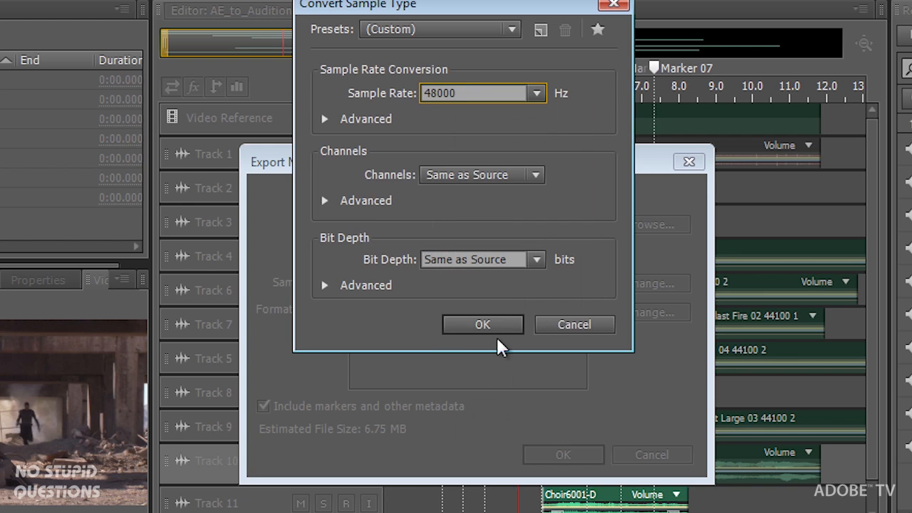
left_click(482, 324)
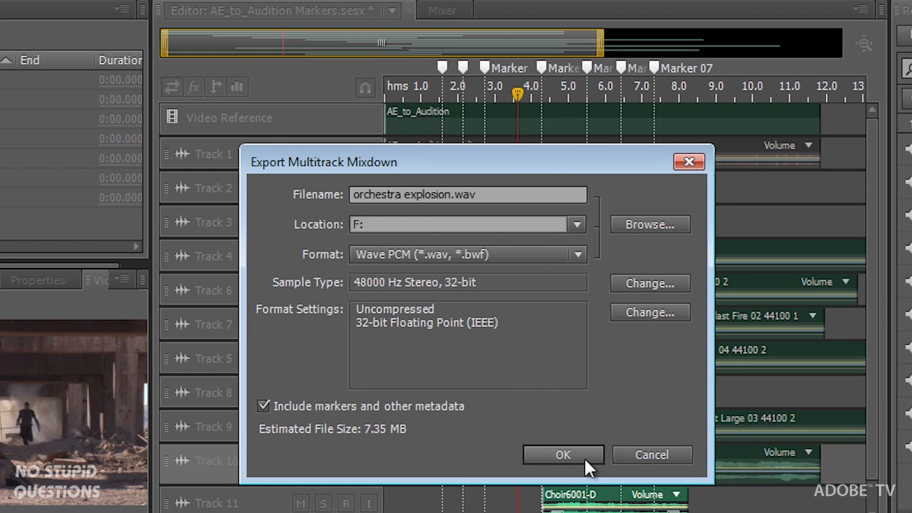
left_click(563, 455)
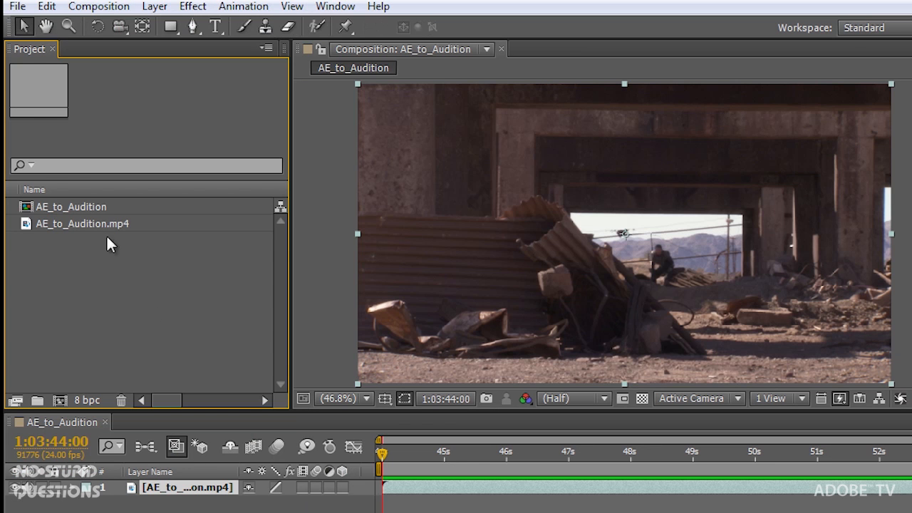
- Import orchestra explosion.wav from the exFAT 750GB (F:) drive into the project
left_click(17, 6)
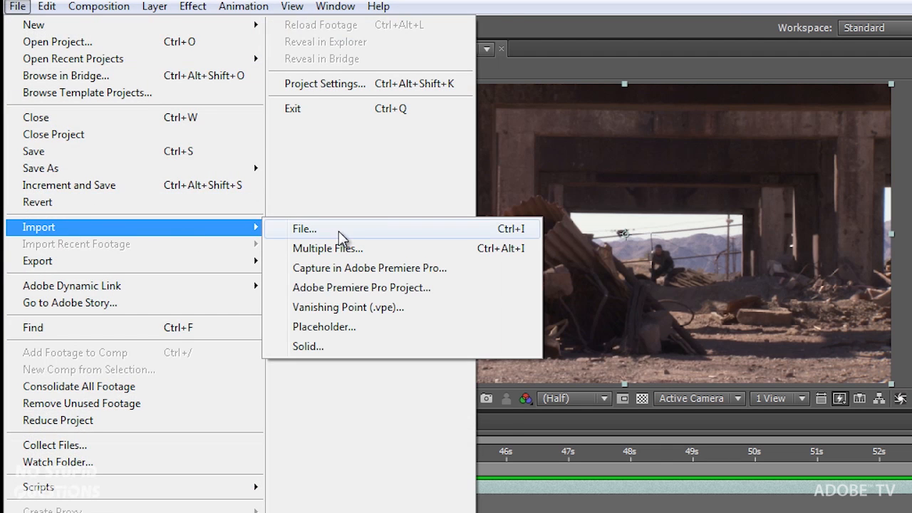
left_click(305, 229)
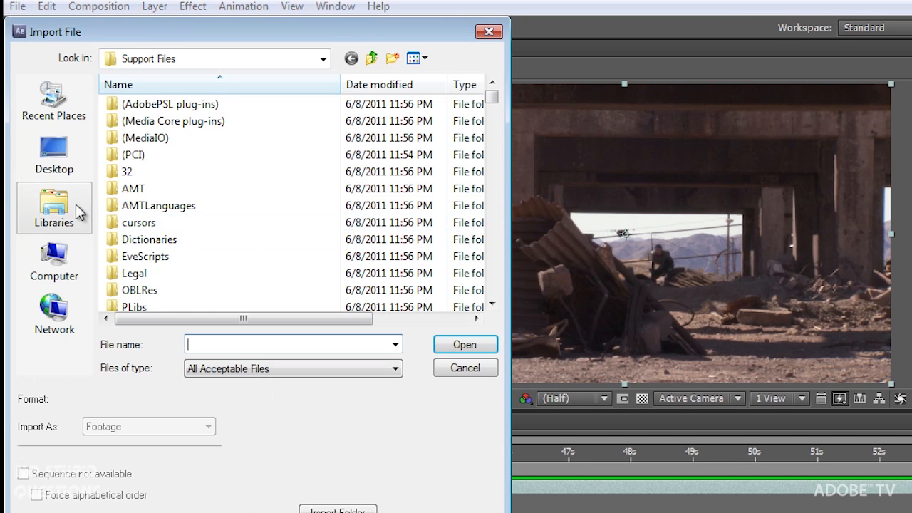
left_click(53, 261)
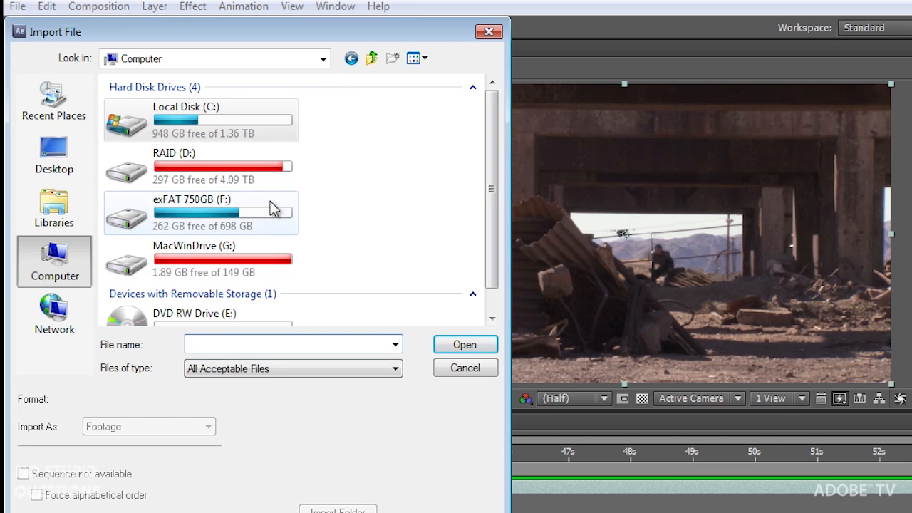
double_click(201, 213)
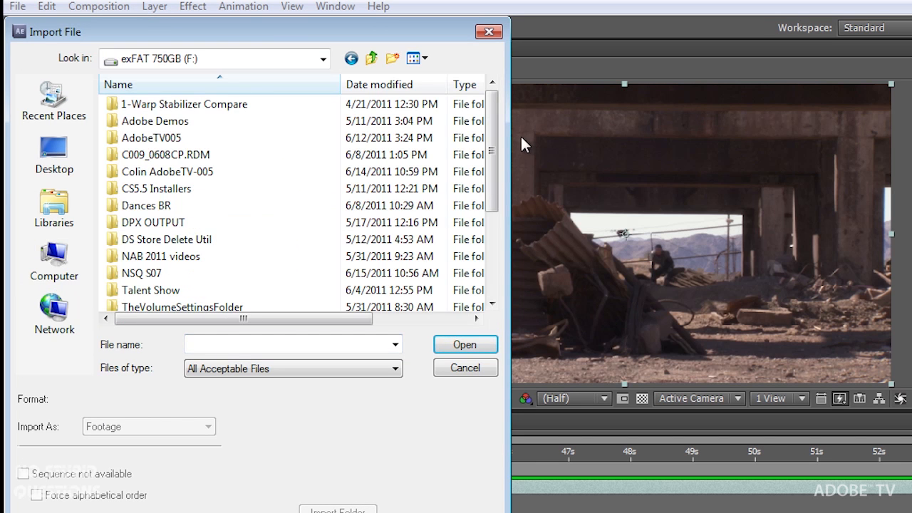
scroll("down", 3)
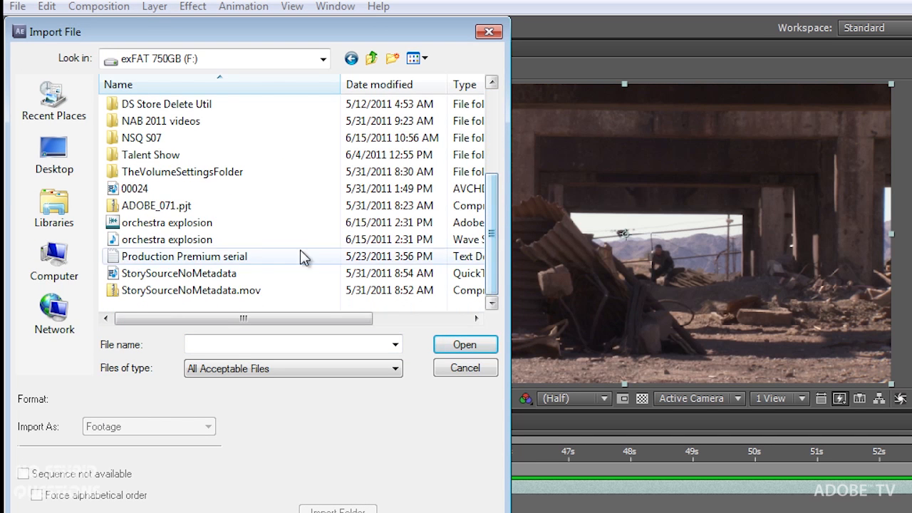
left_click(464, 344)
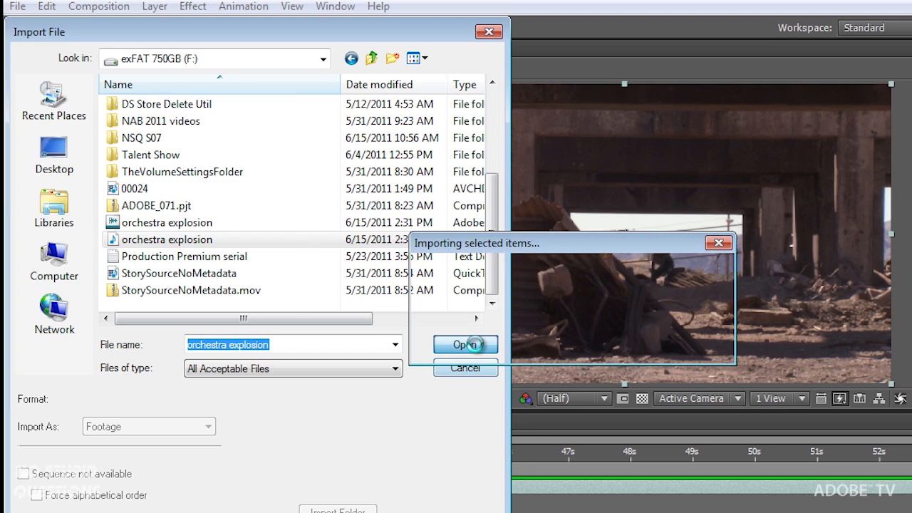
left_click(462, 344)
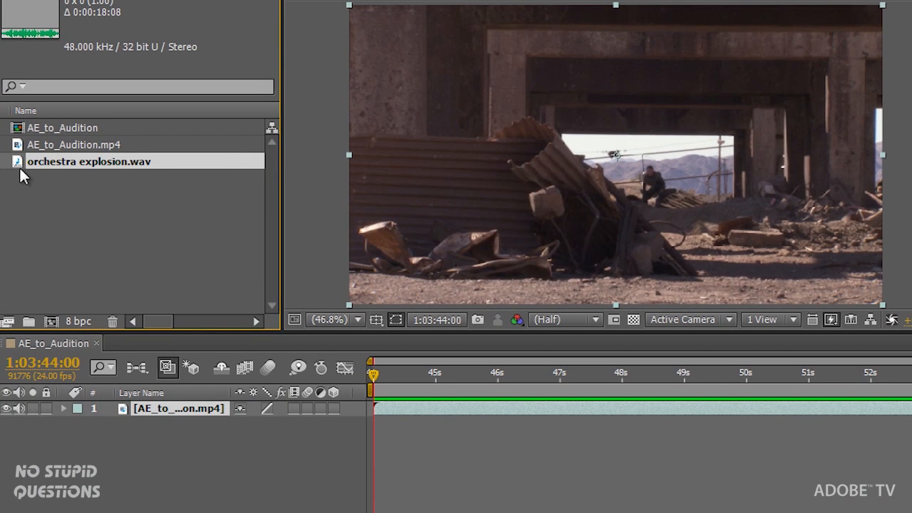